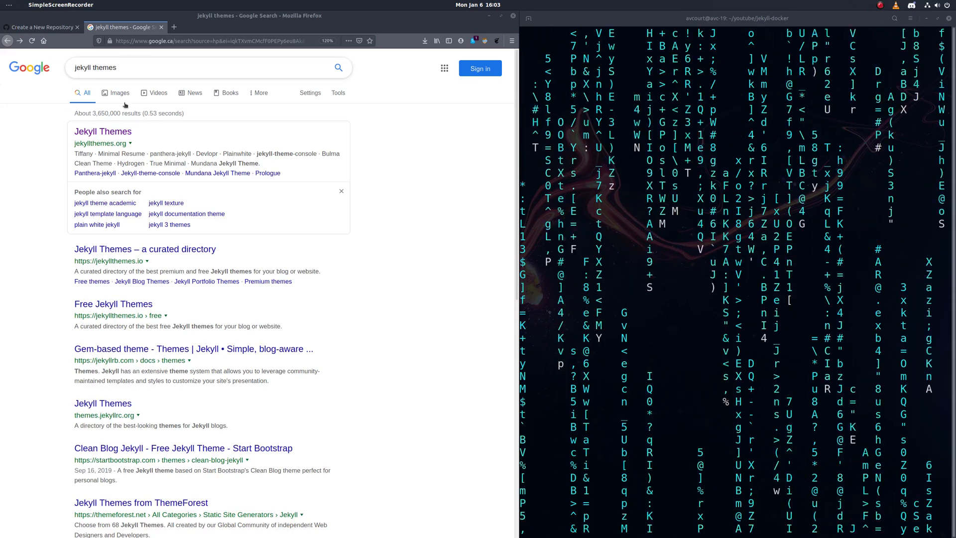
Step: Download the SIMPLE GREEN TECHBLOG theme zip from jekyllthemes.org into the jekyll-docker folder
{"action": "left_click", "coordinate": [102, 131]}
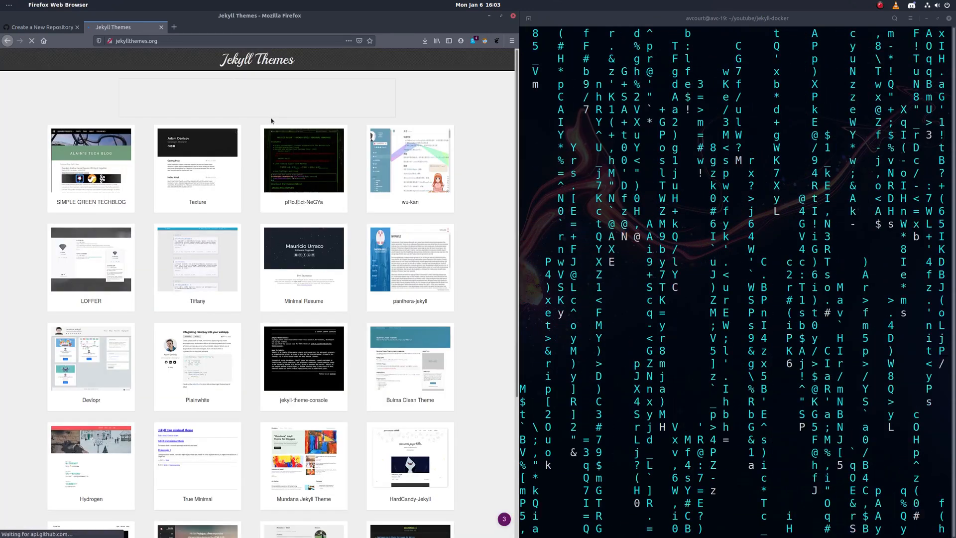
{"action": "left_click", "coordinate": [91, 160]}
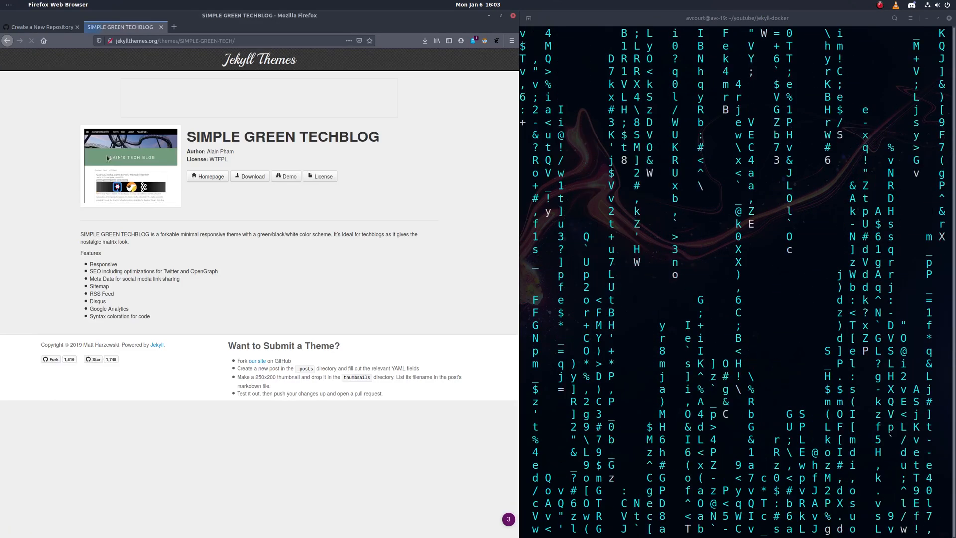
{"action": "left_click", "coordinate": [250, 176]}
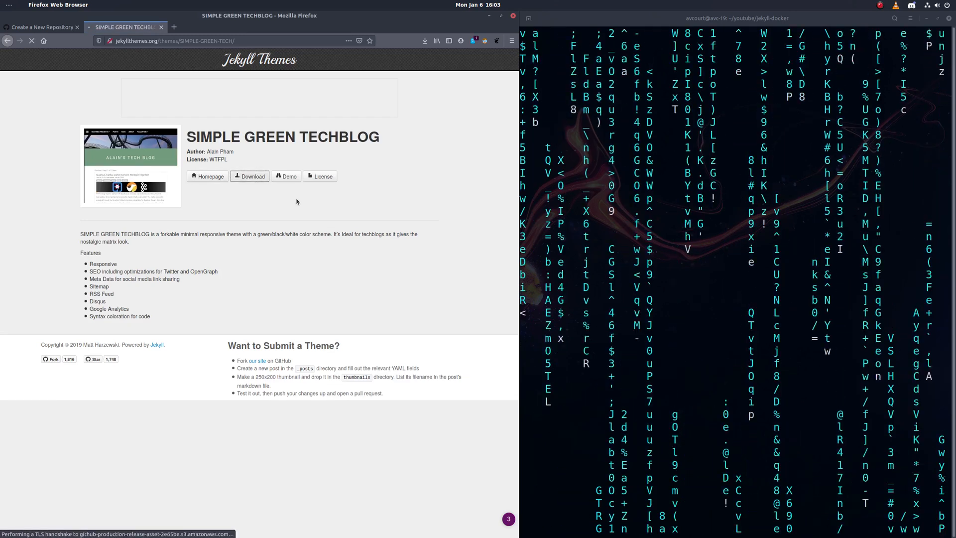
{"action": "left_click", "coordinate": [249, 176]}
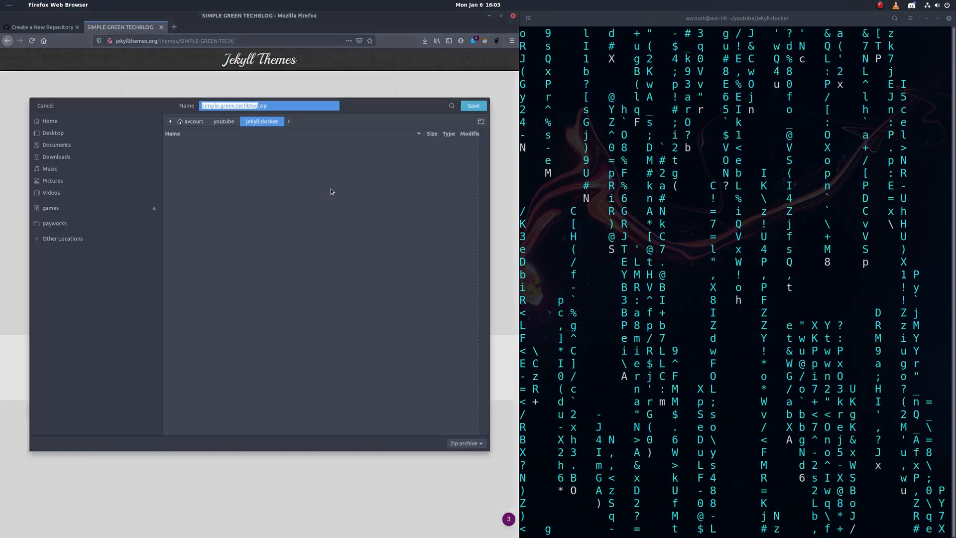
{"action": "left_click", "coordinate": [472, 105]}
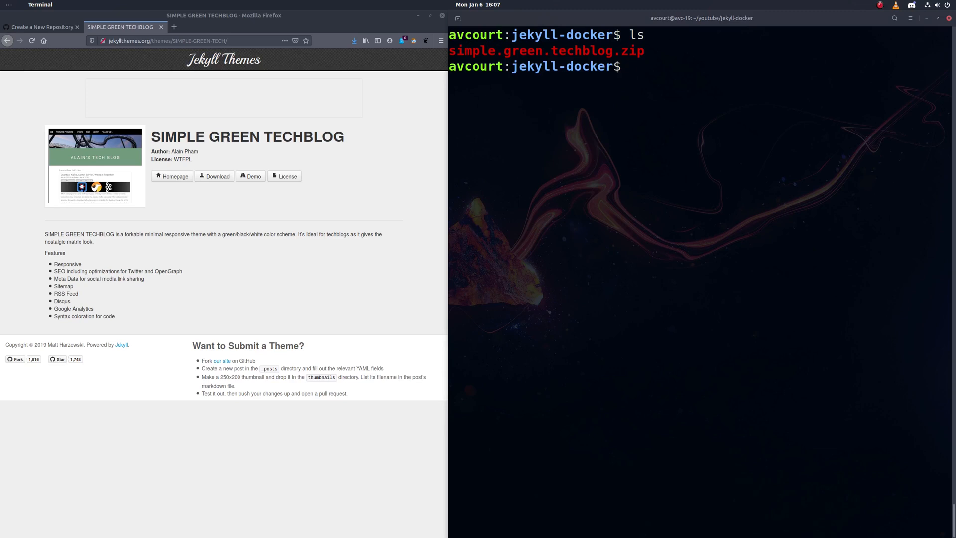
Step: Unzip simple.green.techblog.zip, delete the zip, and list the folder with tree -L 1
{"action": "type", "text": "unzip simple.green.techblog.zip && rm sim"}
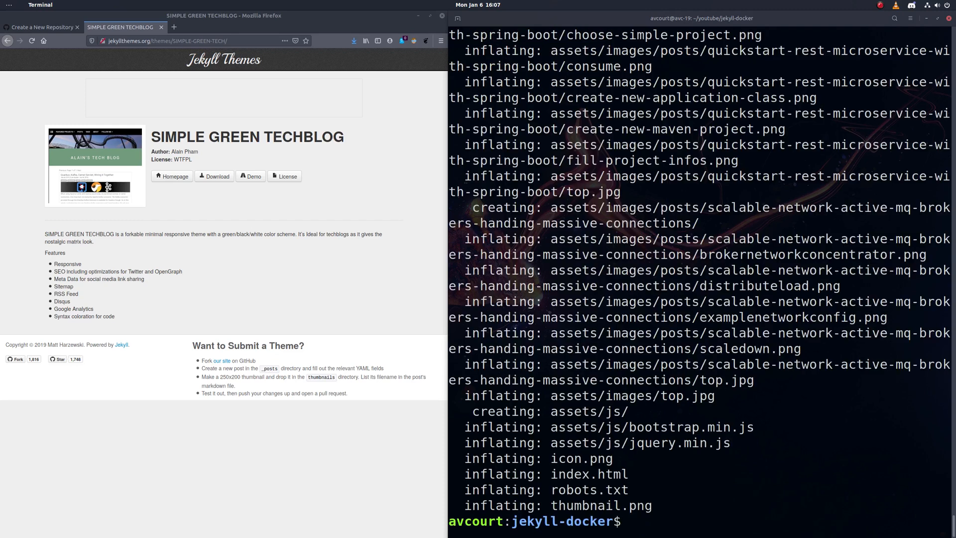
{"action": "type", "text": "tree -"}
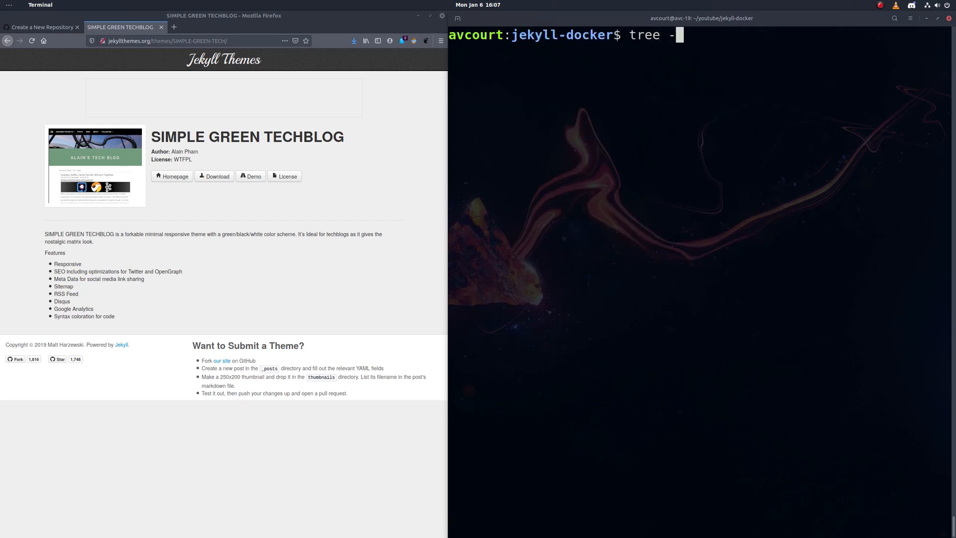
{"action": "type", "text": "L 1"}
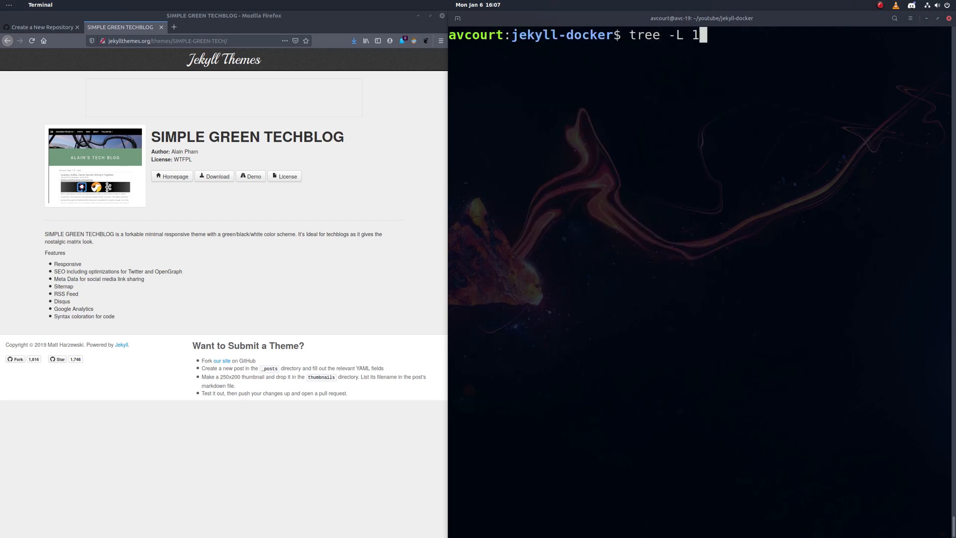
{"action": "key", "text": "Return"}
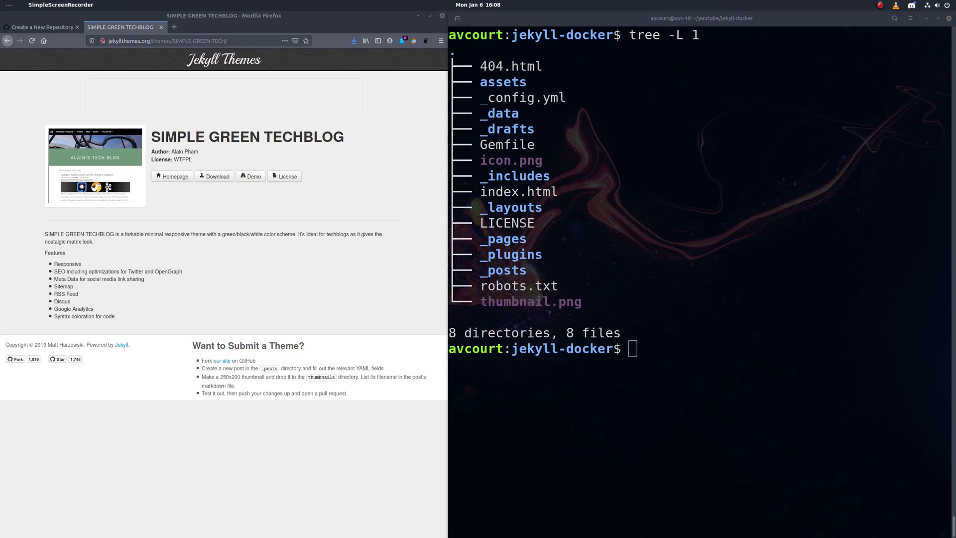
{"action": "mouse_move", "coordinate": [116, 83]}
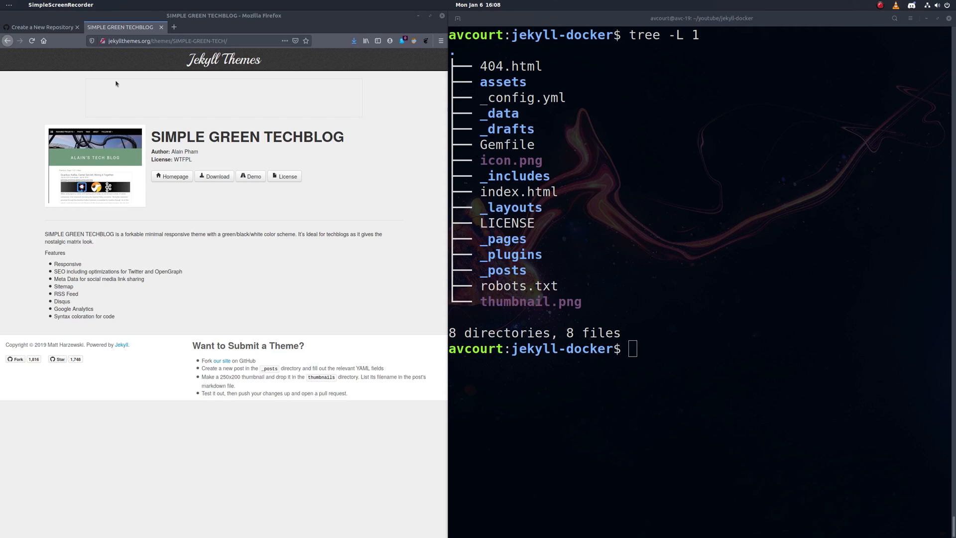
Step: Open the official jekyll/jekyll image on Docker Hub and browse its tags down to 4.0
{"action": "left_click", "coordinate": [174, 27]}
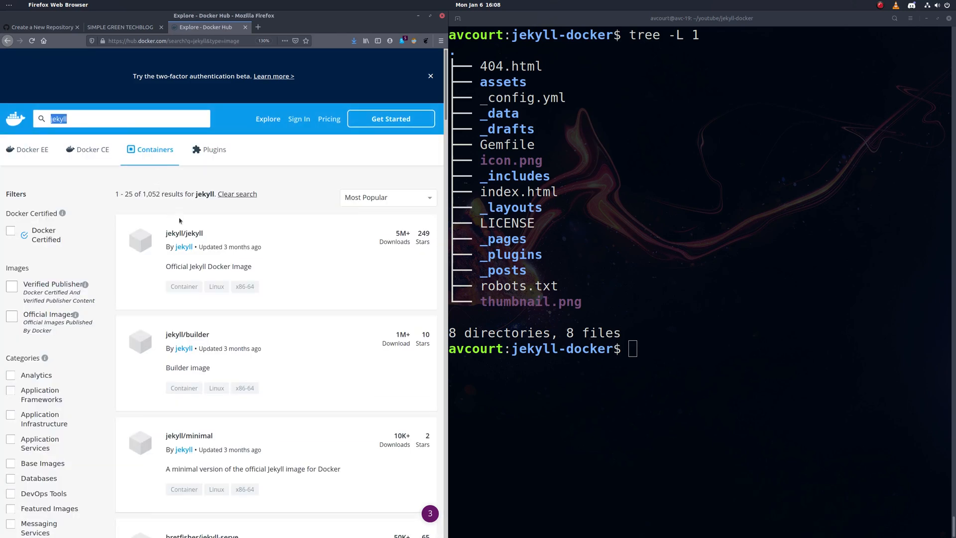
{"action": "left_click", "coordinate": [183, 233]}
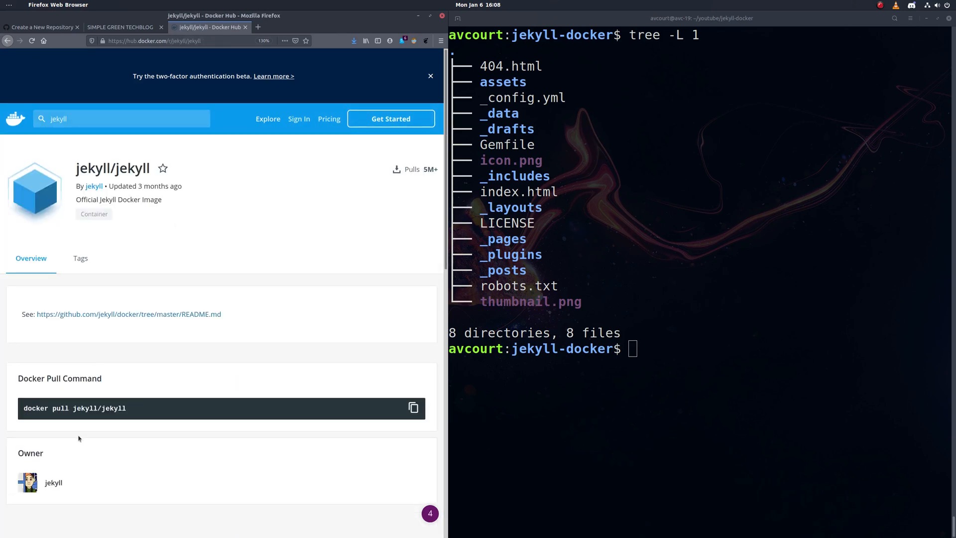
{"action": "left_click", "coordinate": [430, 76]}
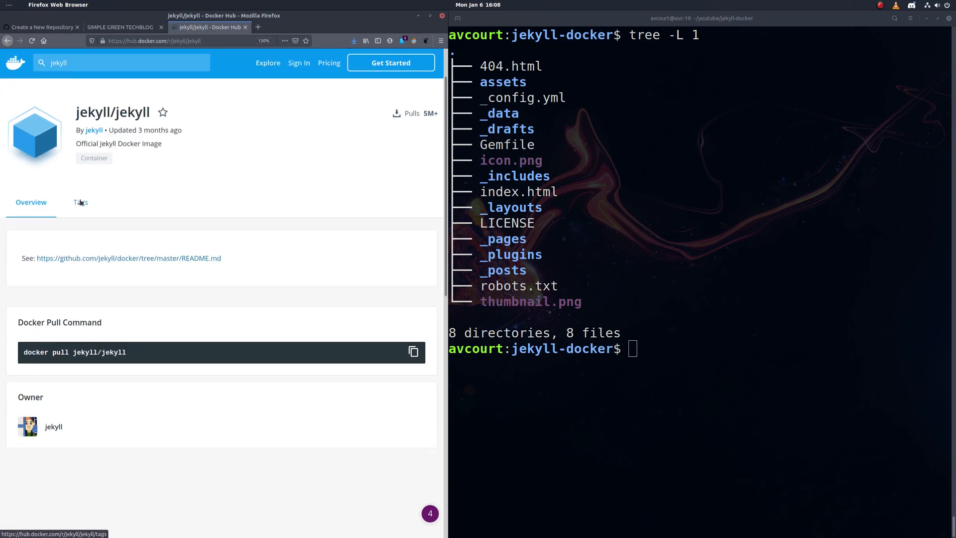
{"action": "left_click", "coordinate": [80, 202]}
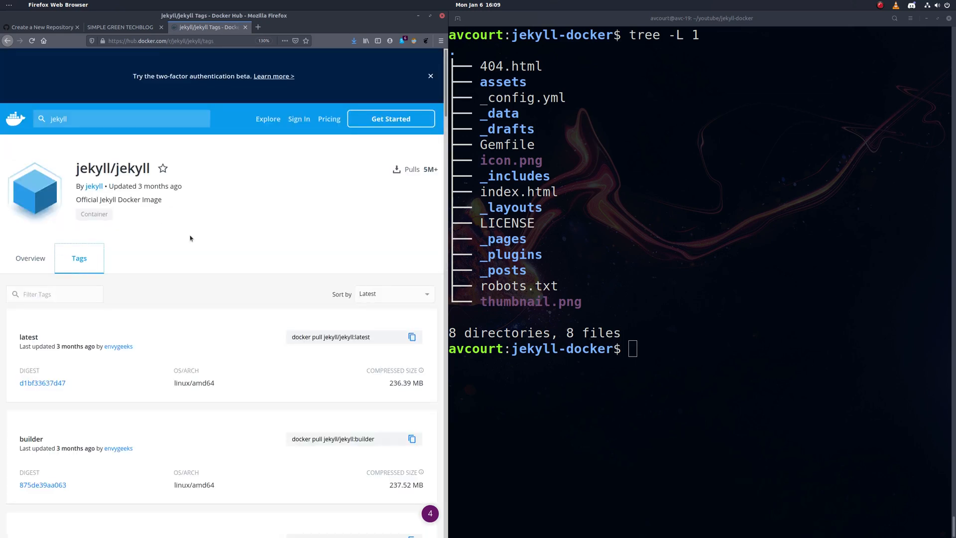
{"action": "scroll", "scroll_direction": "down", "scroll_amount": 3}
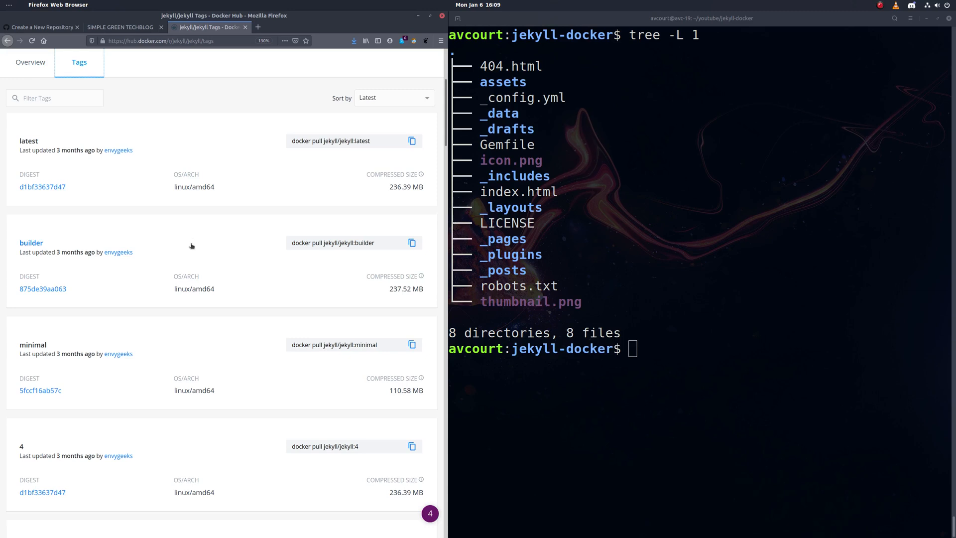
{"action": "scroll", "scroll_direction": "down", "scroll_amount": 3}
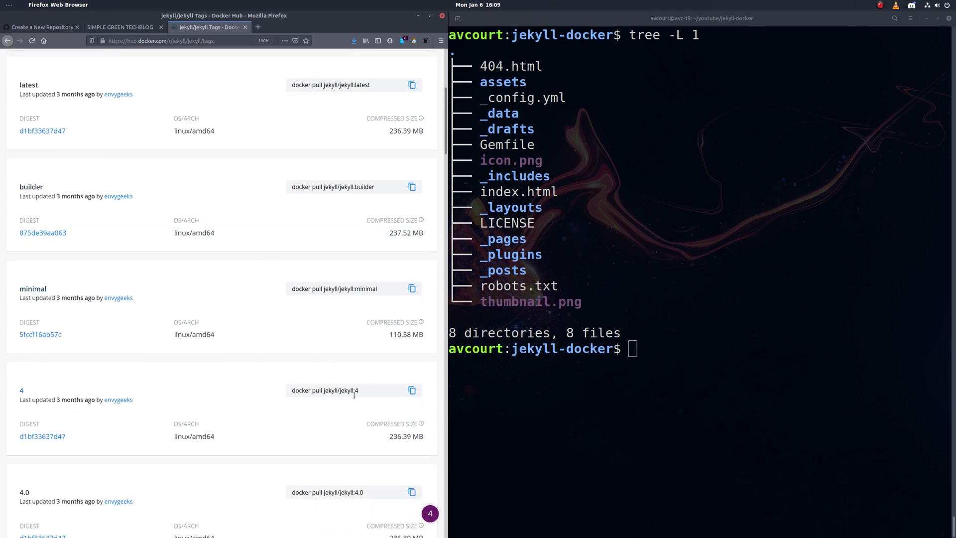
{"action": "scroll", "scroll_direction": "down", "scroll_amount": 3}
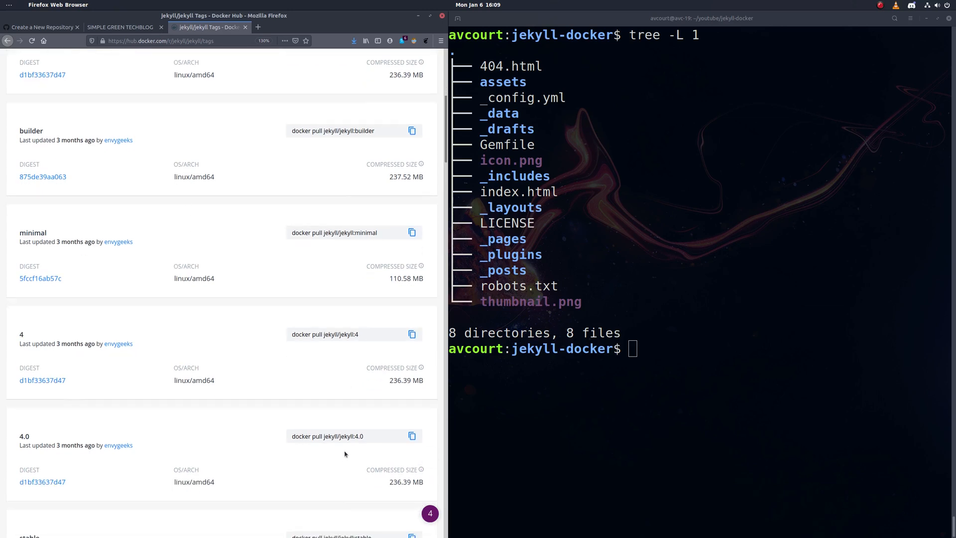
{"action": "mouse_move", "coordinate": [266, 333]}
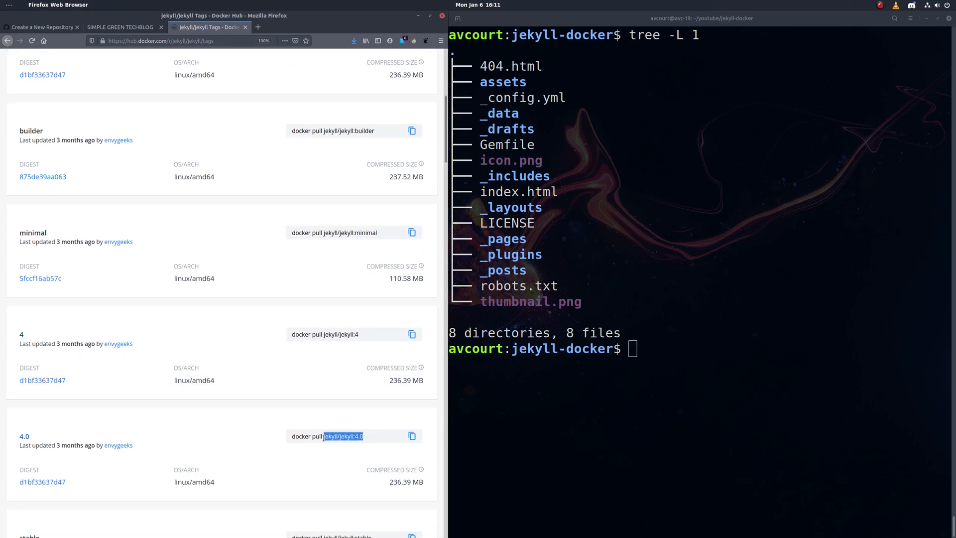
{"action": "left_click", "coordinate": [673, 347]}
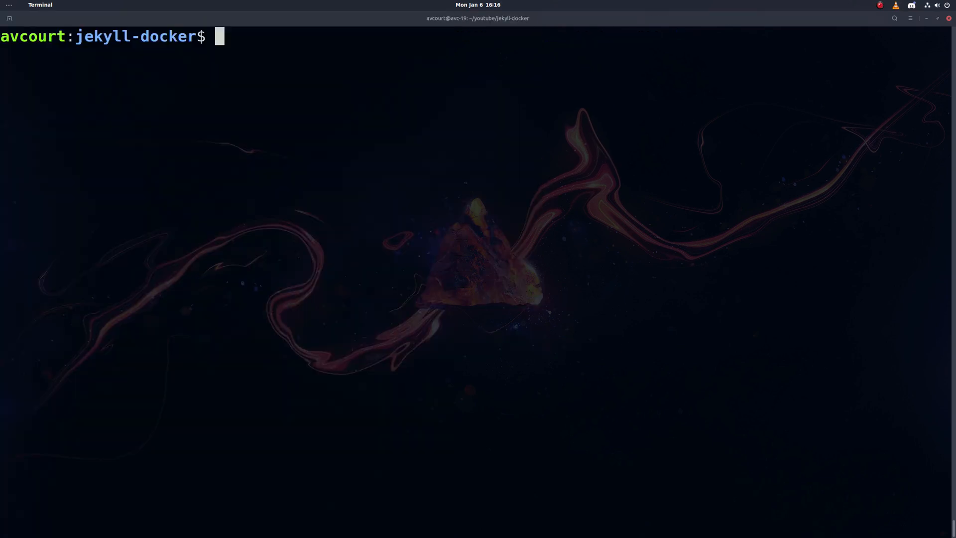
Step: Run jekyll/jekyll:4.0 'jekyll serve' with $PWD mounted at /srv/jekyll and port 4000:4000
{"action": "type", "text": "docker run --rm"}
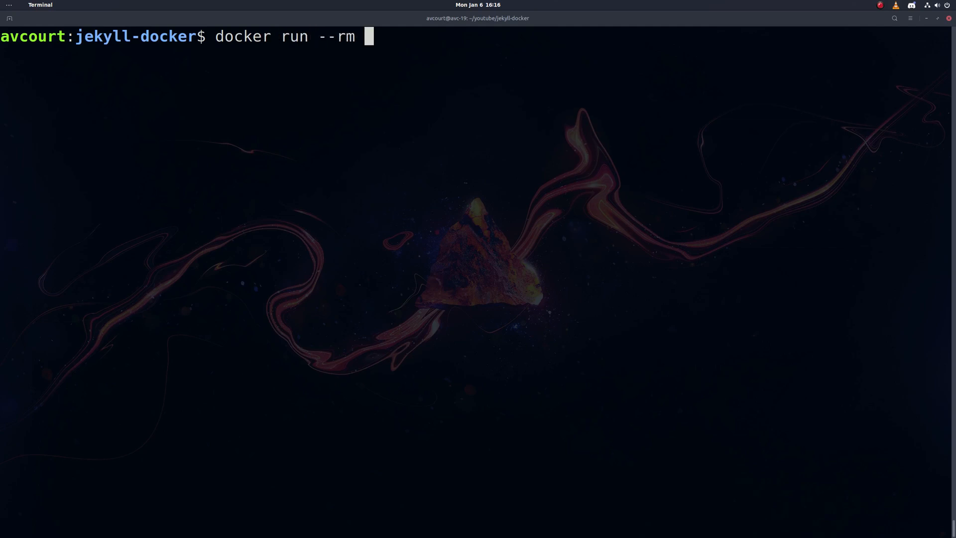
{"action": "type", "text": "--volume"}
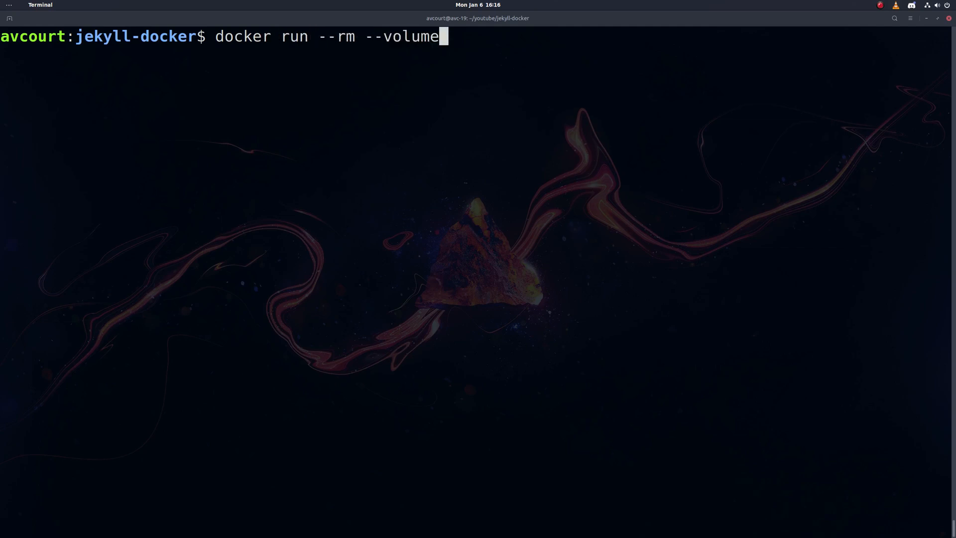
{"action": "type", "text": "=\"$PWD"}
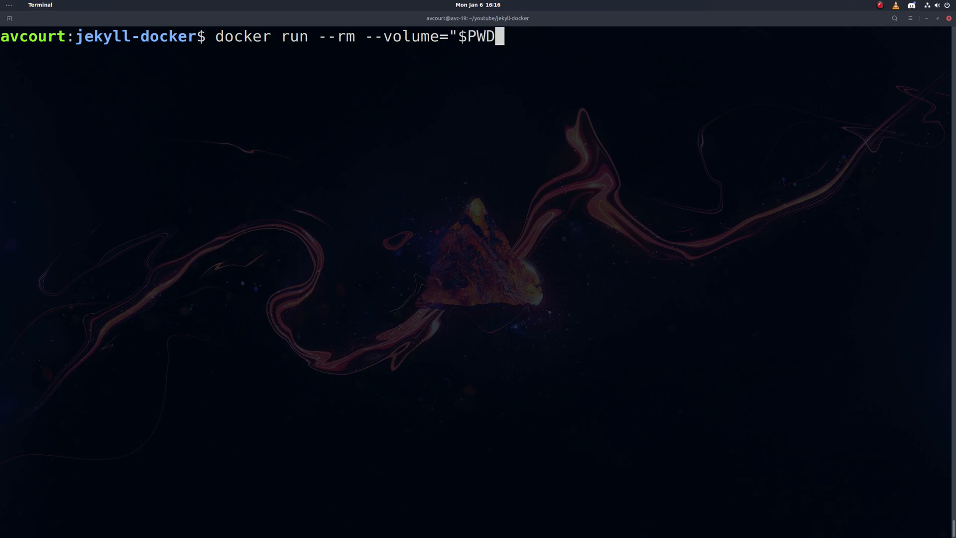
{"action": "type", "text": ":"}
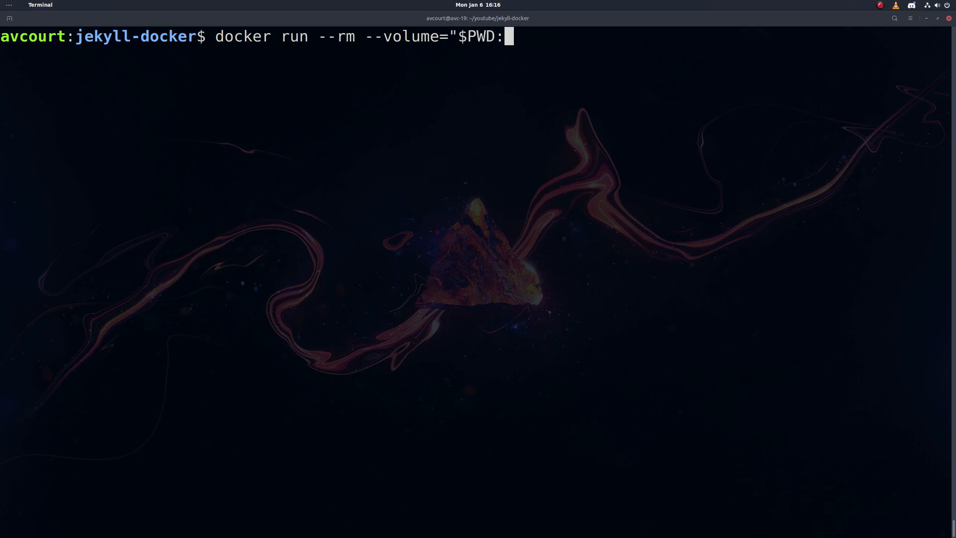
{"action": "type", "text": "/sr"}
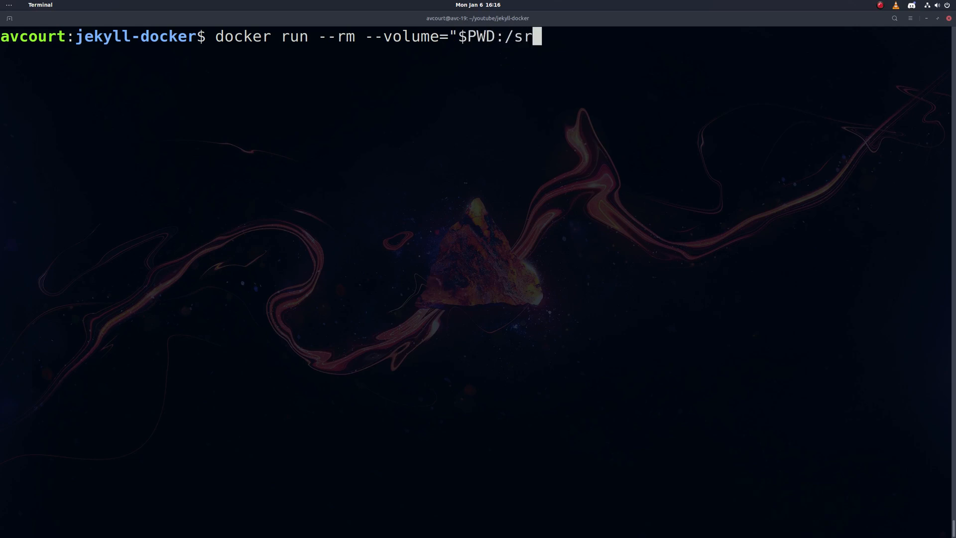
{"action": "type", "text": "v/"}
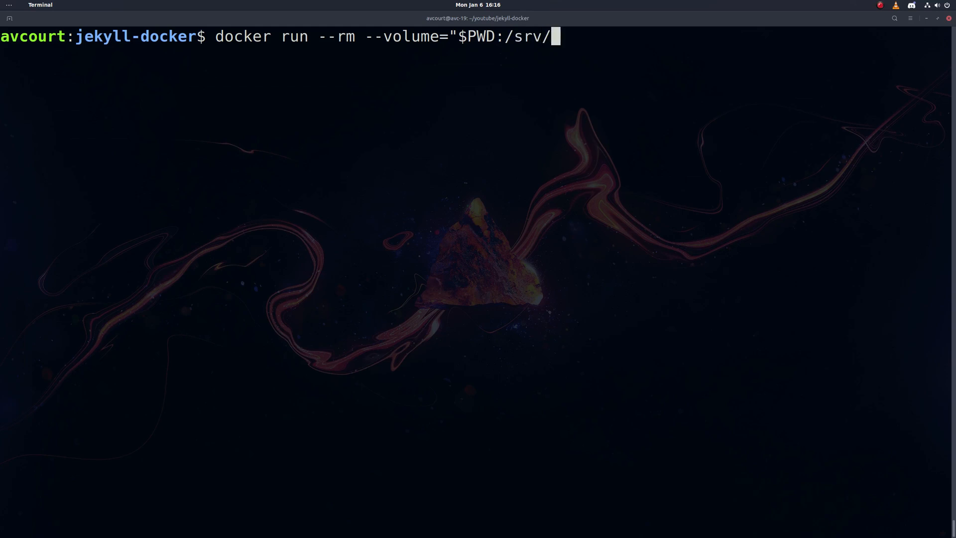
{"action": "type", "text": "jekyll"}
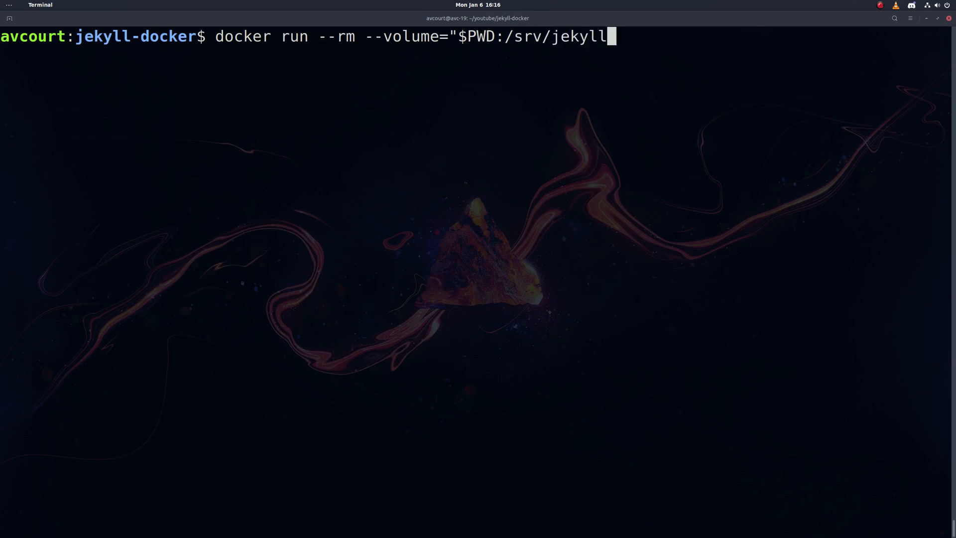
{"action": "type", "text": "\""}
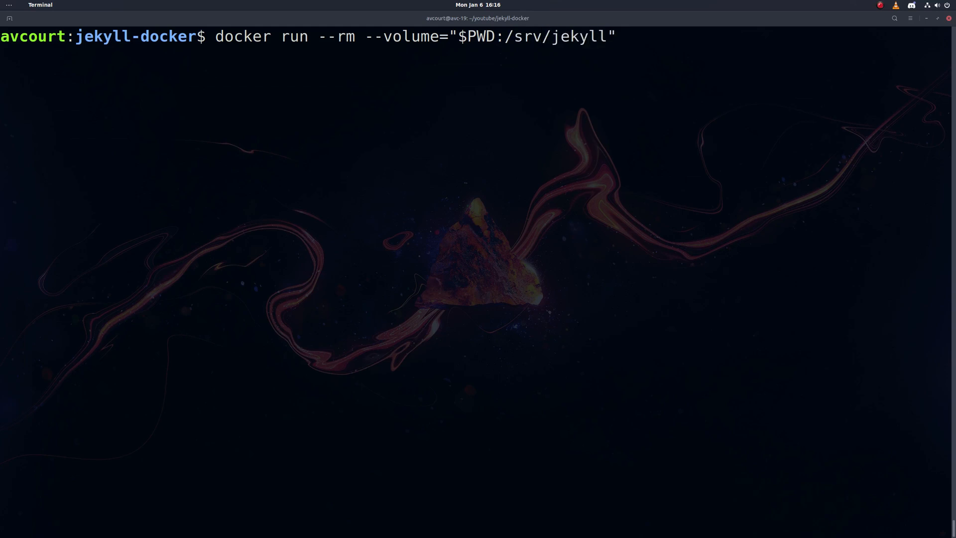
{"action": "type", "text": "=p"}
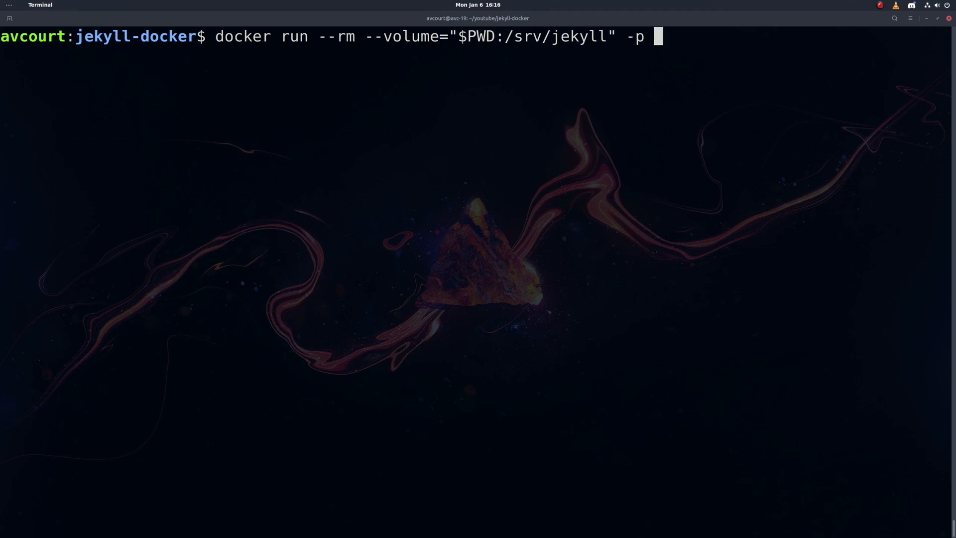
{"action": "type", "text": "4000:"}
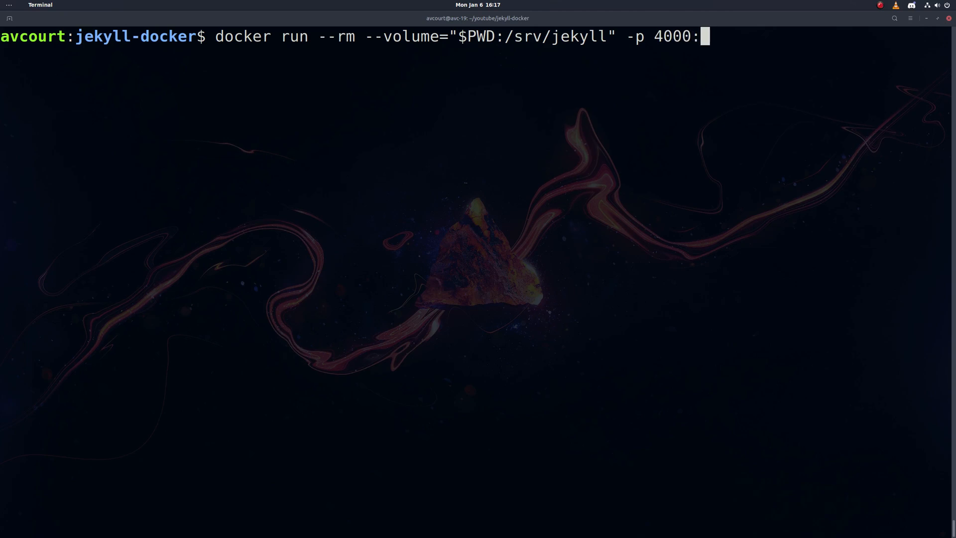
{"action": "type", "text": "4000"}
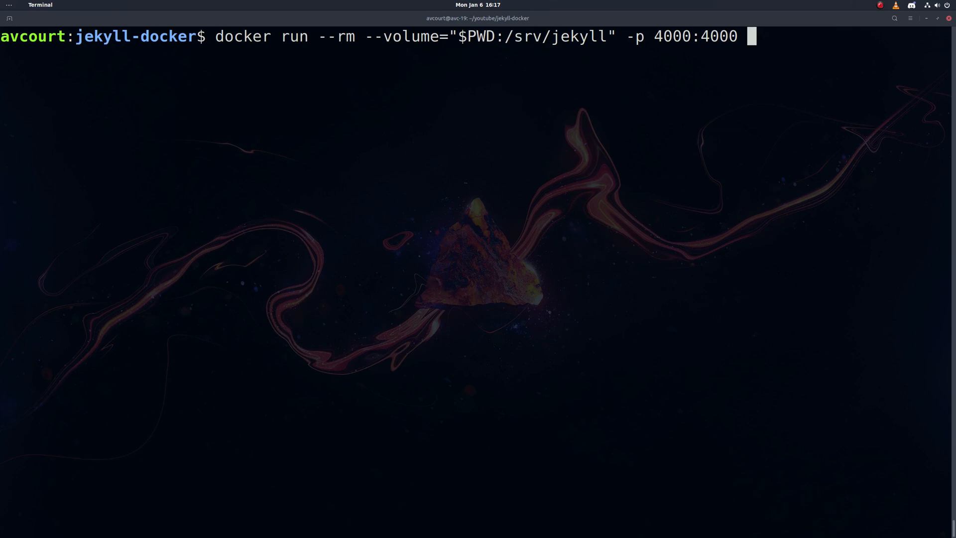
{"action": "type", "text": "jekyll/jekyll:4.0"}
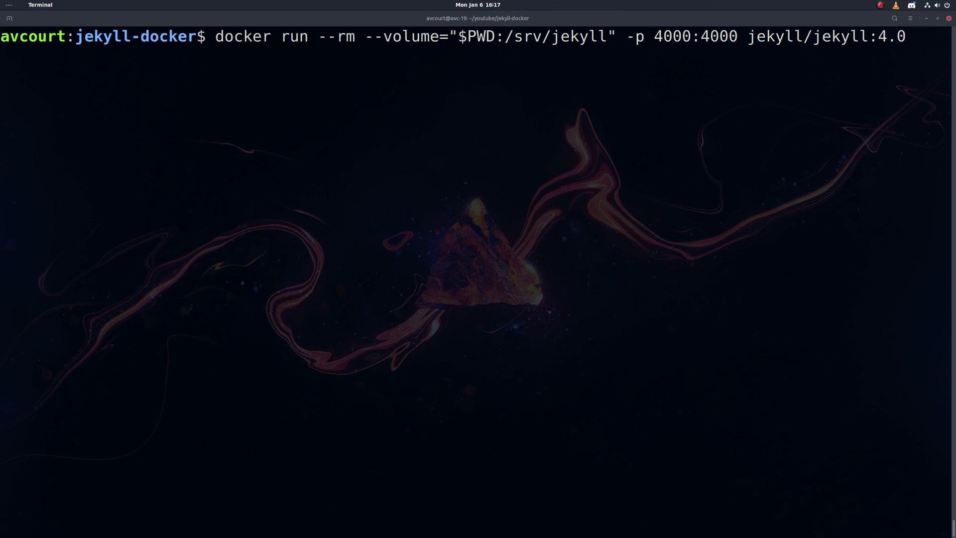
{"action": "type", "text": "jekyll s"}
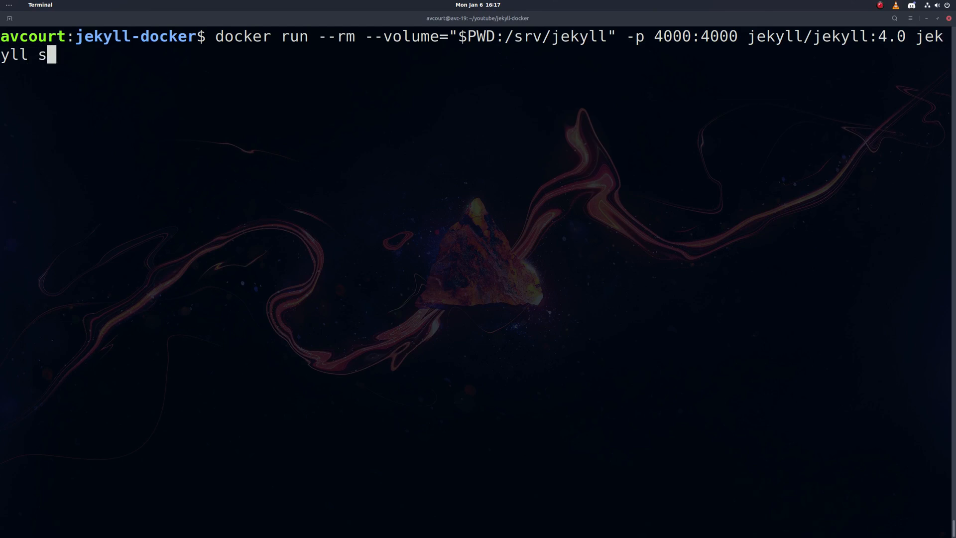
{"action": "type", "text": "erve"}
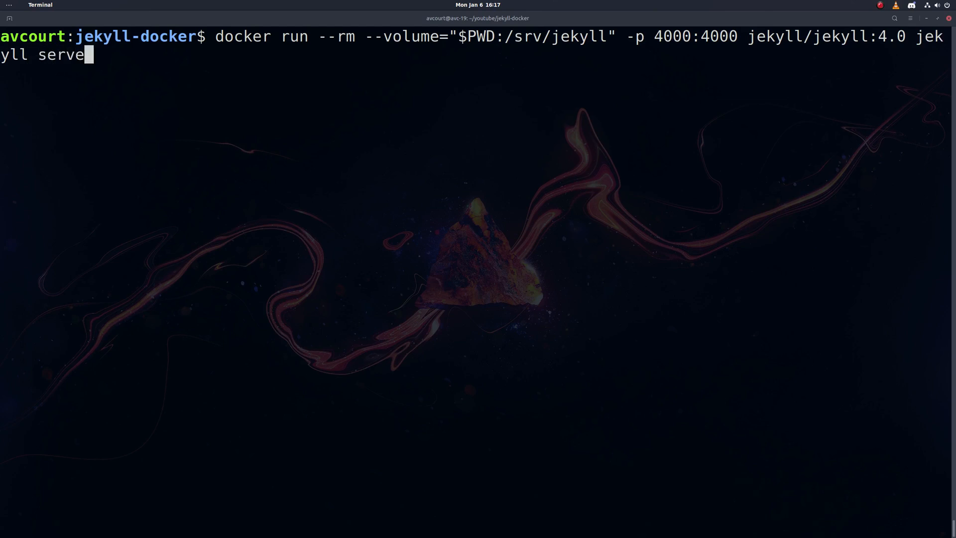
{"action": "key", "text": "Return"}
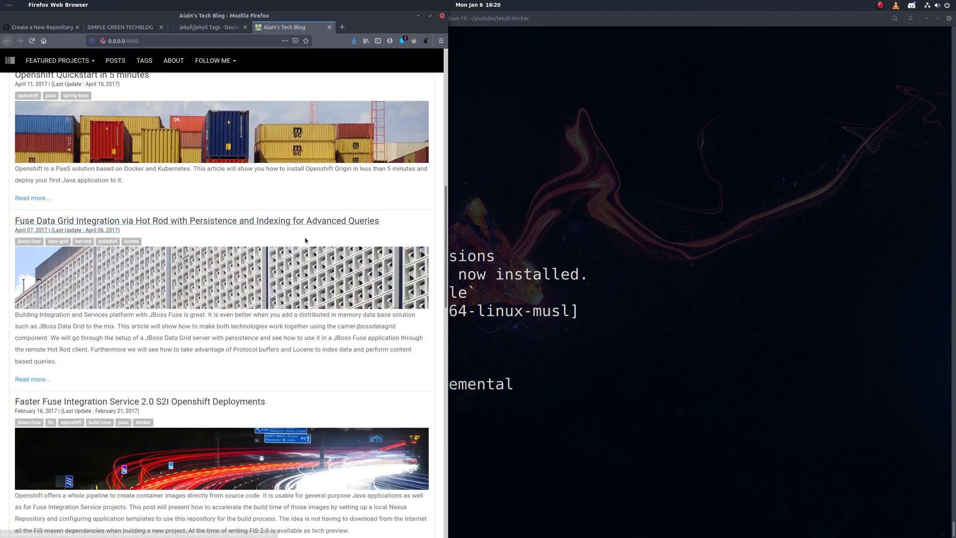
Step: Stop the running Jekyll container in the terminal with Ctrl+C
{"action": "scroll", "scroll_direction": "up", "scroll_amount": 3}
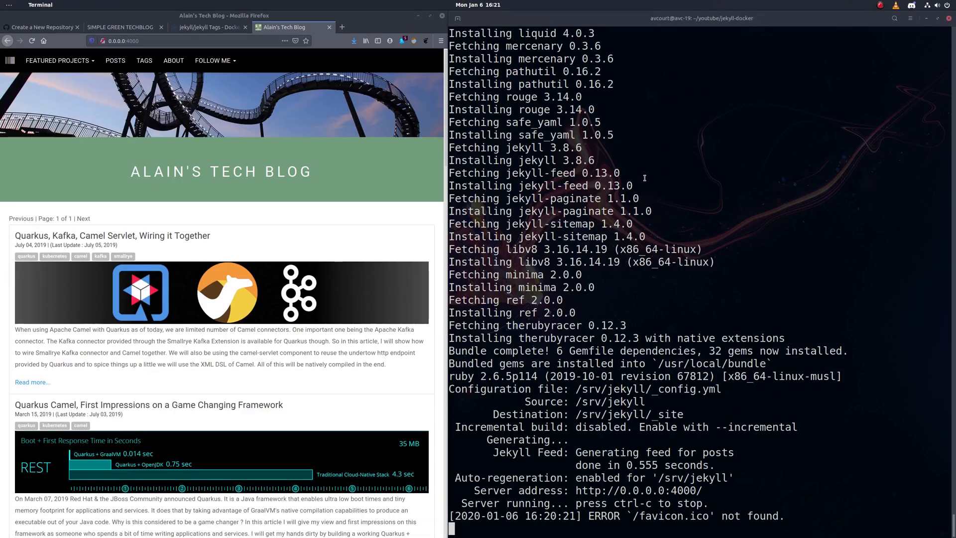
{"action": "key", "text": "ctrl+c"}
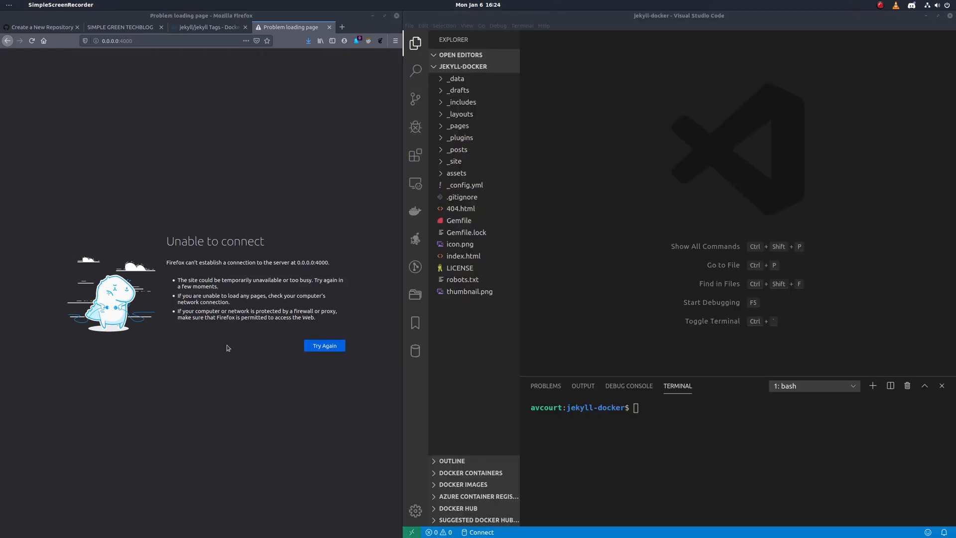
Step: Rerun the jekyll/jekyll:4.0 'jekyll serve' docker command from the integrated terminal
{"action": "left_click", "coordinate": [678, 432]}
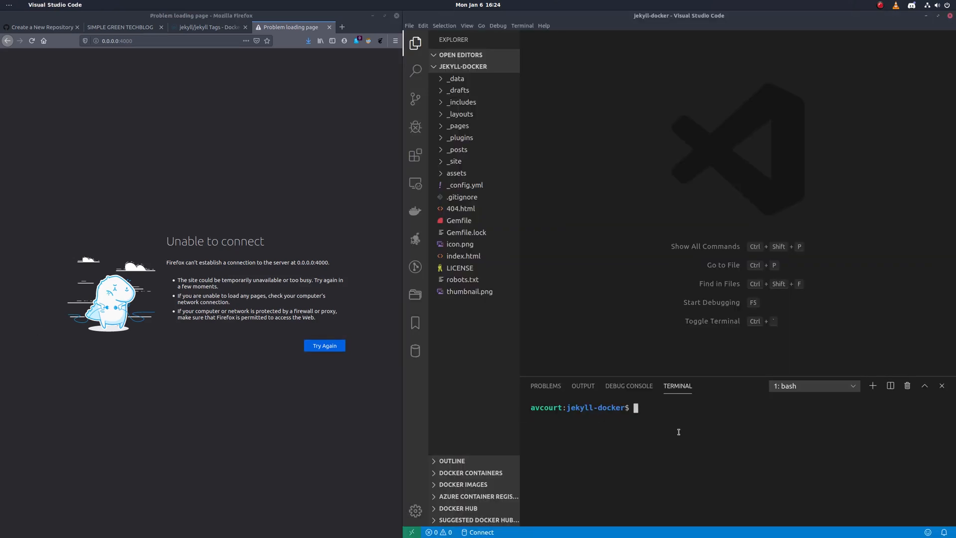
{"action": "type", "text": "docker run --rm --volume=\"$PWD:/srv/jekyll\" -p 4000:4000 jekyll/jekyll:4.0 jekyll serve"}
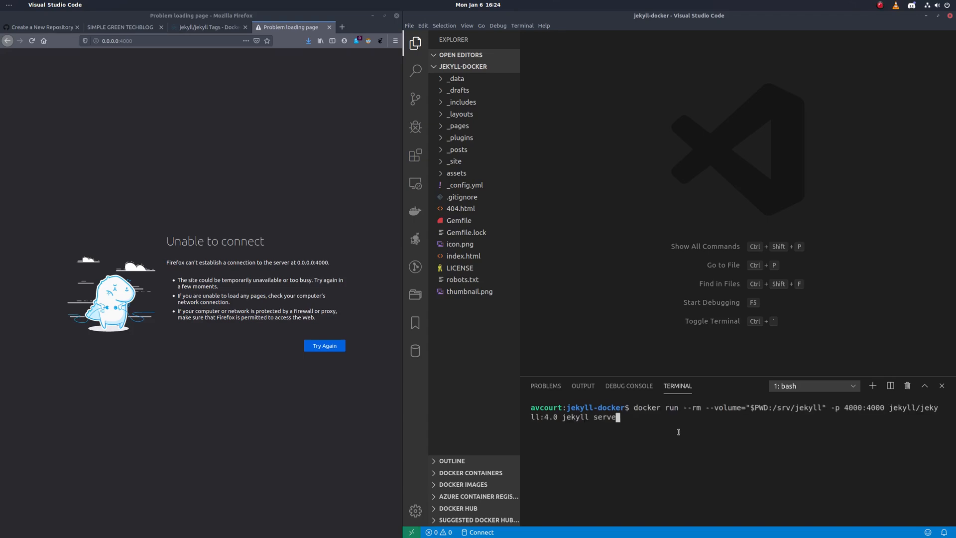
{"action": "key", "text": "Return"}
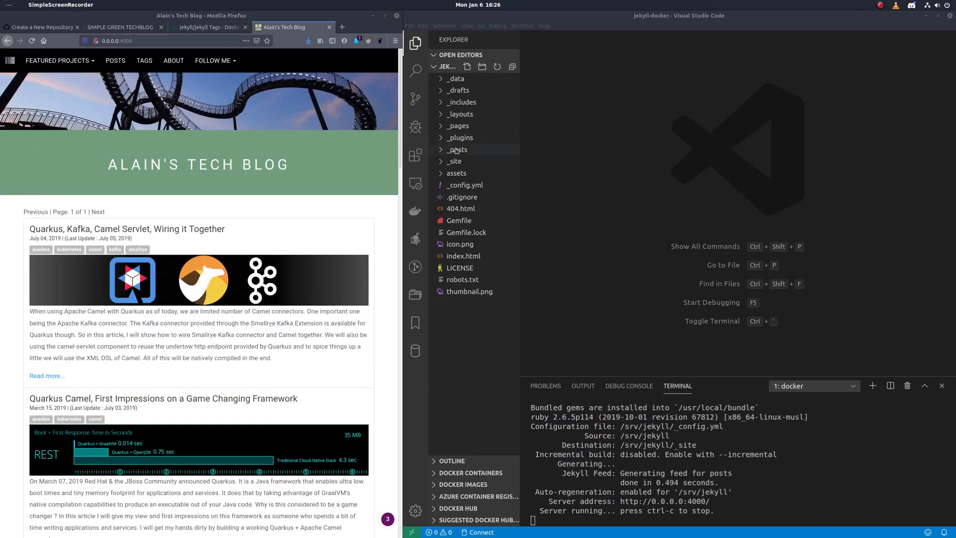
Step: Open the 2019-07-04 Quarkus post under _posts and retitle it starting with 'Blah blah demo'
{"action": "left_click", "coordinate": [456, 150]}
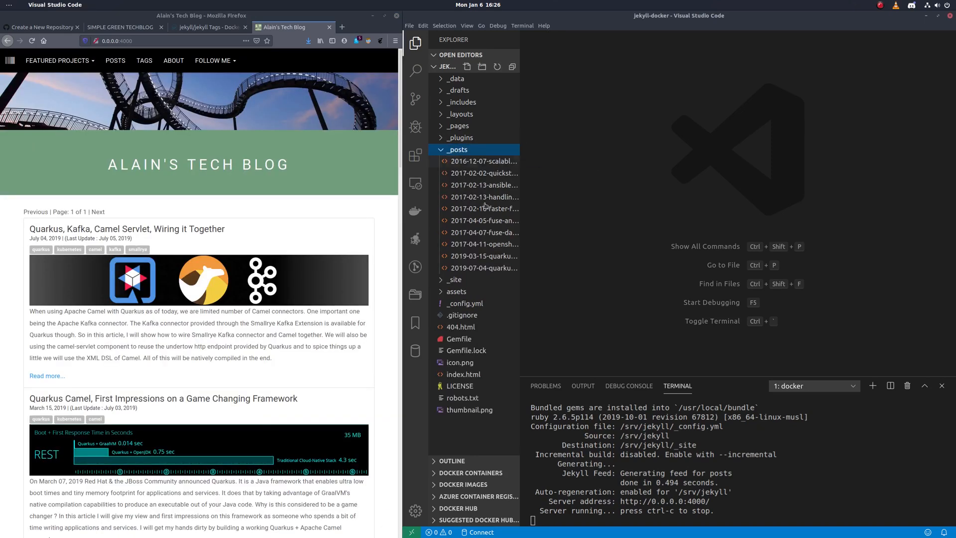
{"action": "mouse_move", "coordinate": [481, 269]}
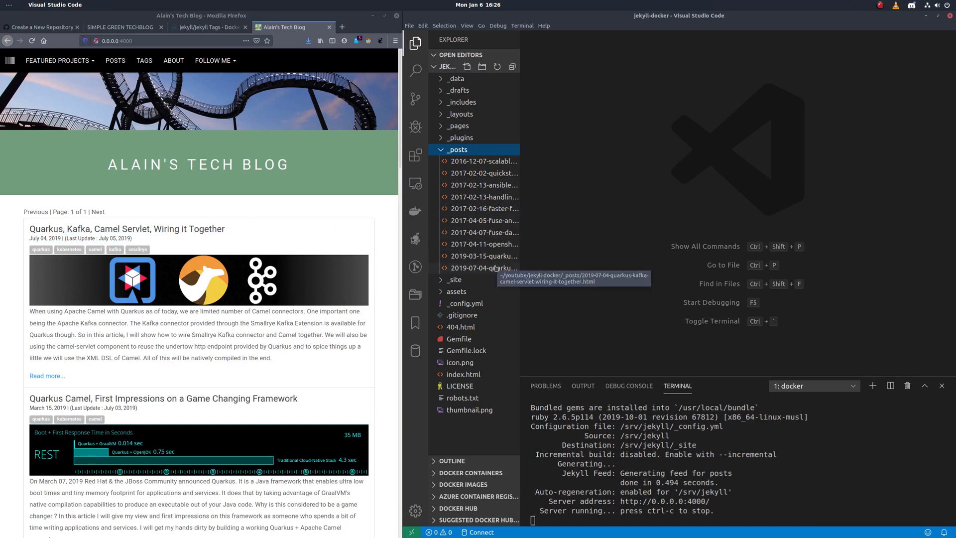
{"action": "left_click", "coordinate": [483, 268]}
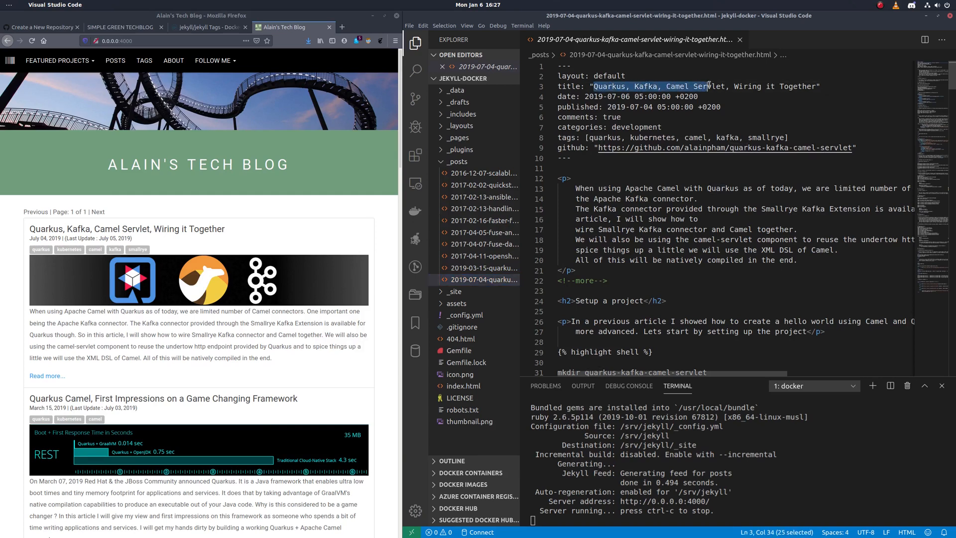
{"action": "type", "text": "Blah blah demooo"}
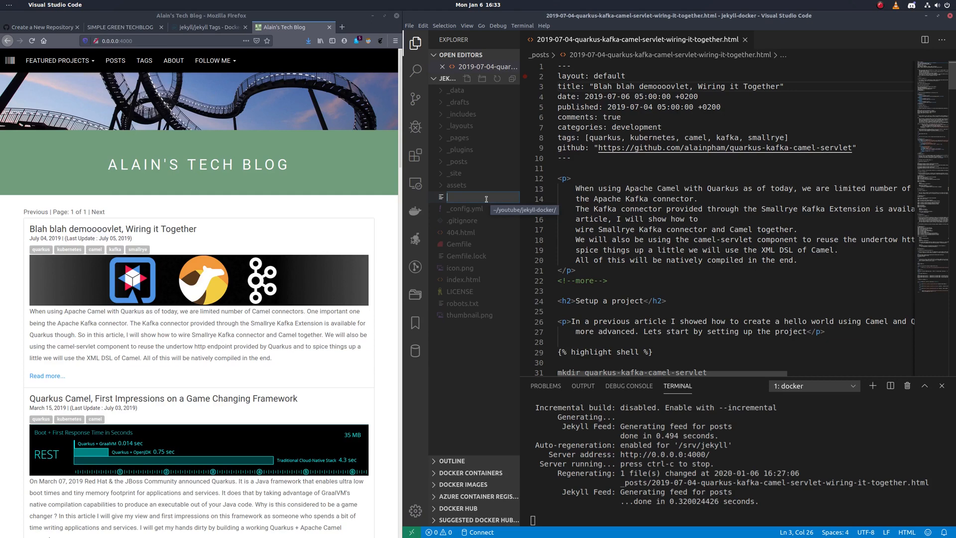
Step: Begin the docker-compose jekyll-serve service with its image line
{"action": "type", "text": "docker"}
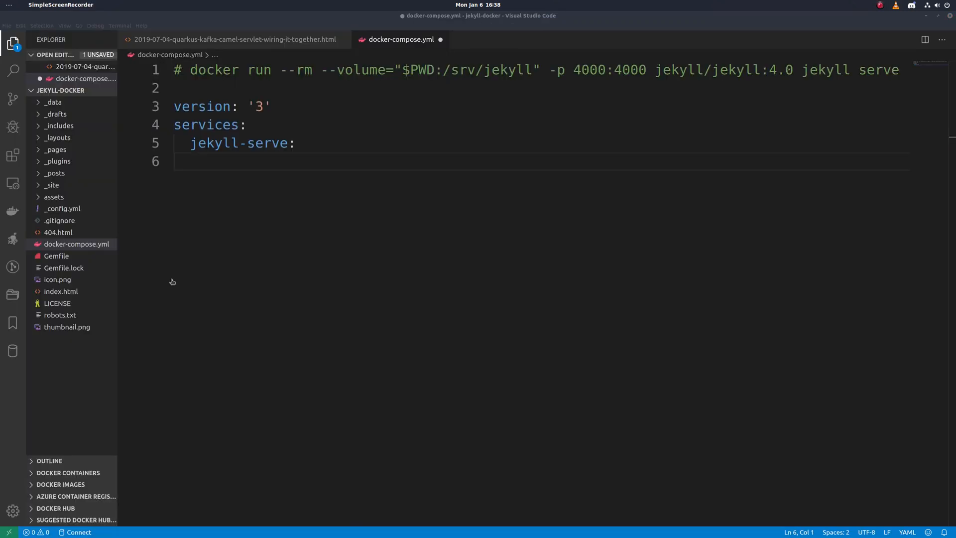
{"action": "mouse_move", "coordinate": [808, 85]}
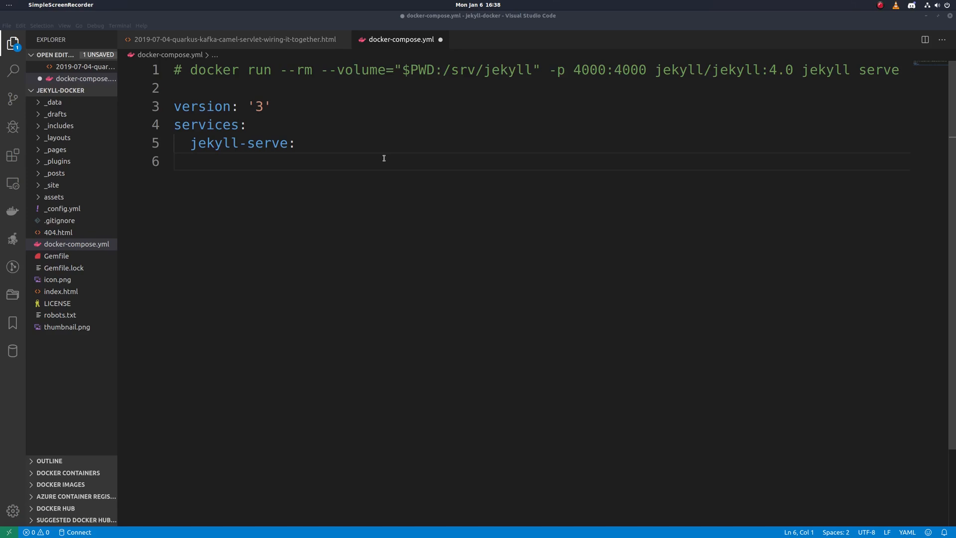
{"action": "mouse_move", "coordinate": [238, 150]}
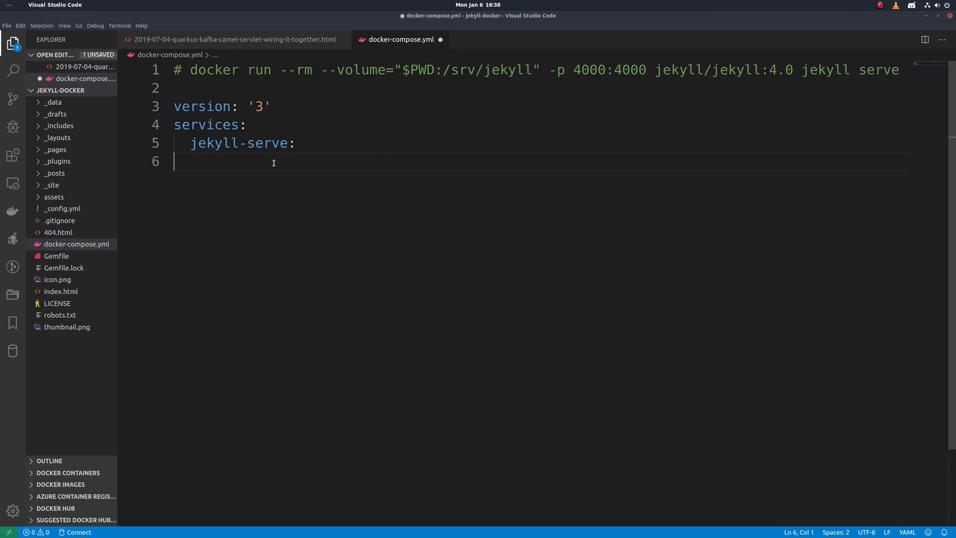
{"action": "type", "text": "i"}
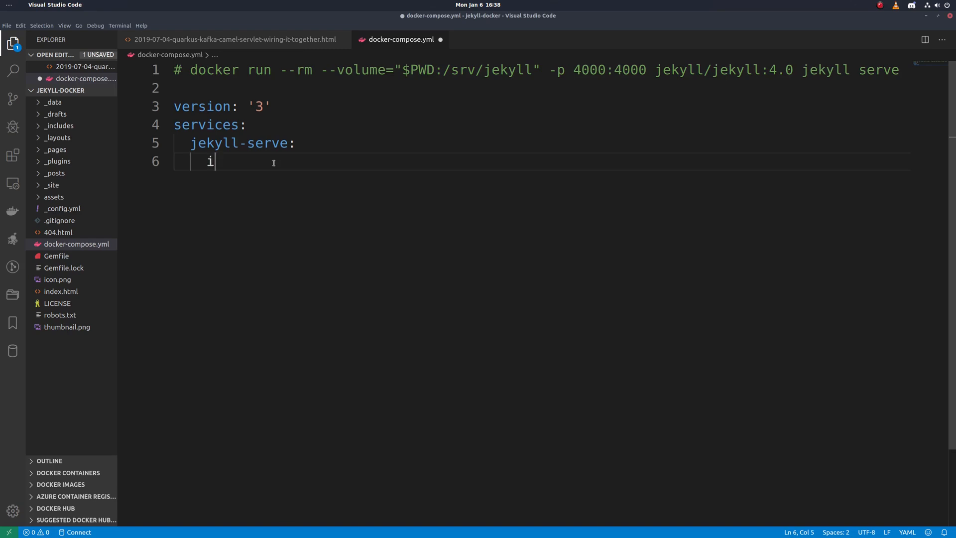
{"action": "type", "text": "mage: jekyll/jekyll:4.0"}
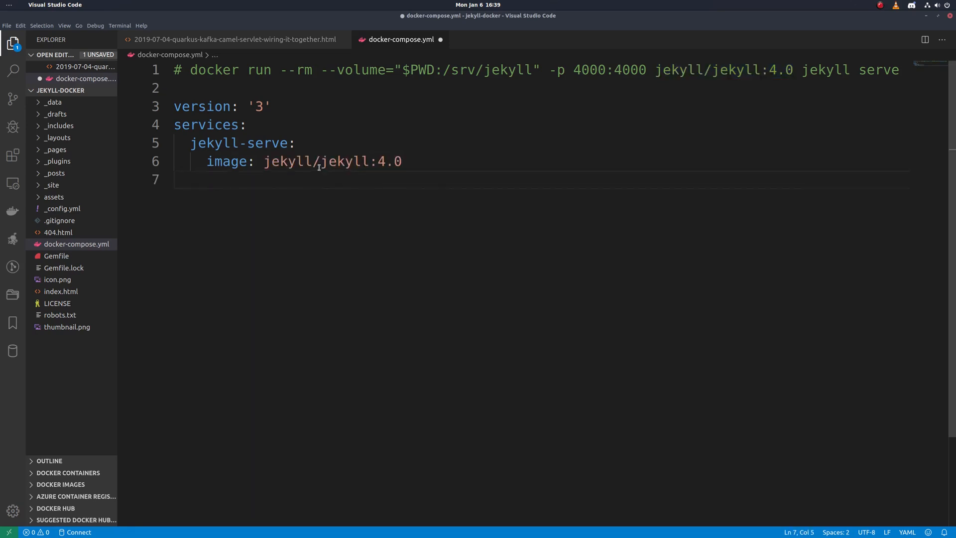
Step: Add volume '.:/srv/jekyll', ports 4000:4000 and command 'jekyll serve' to the service
{"action": "type", "text": "volumes:"}
{"action": "type", "text": "-"}
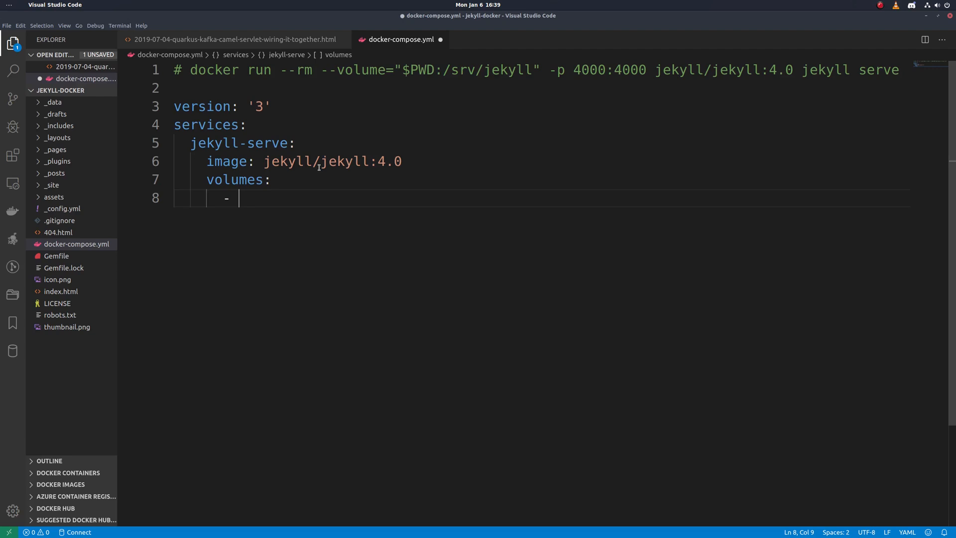
{"action": "type", "text": "'"}
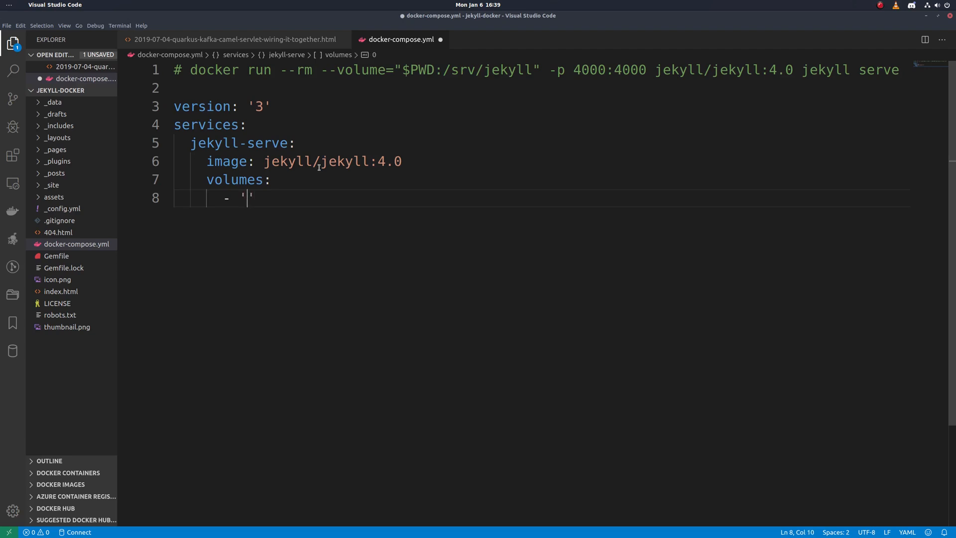
{"action": "type", "text": "."}
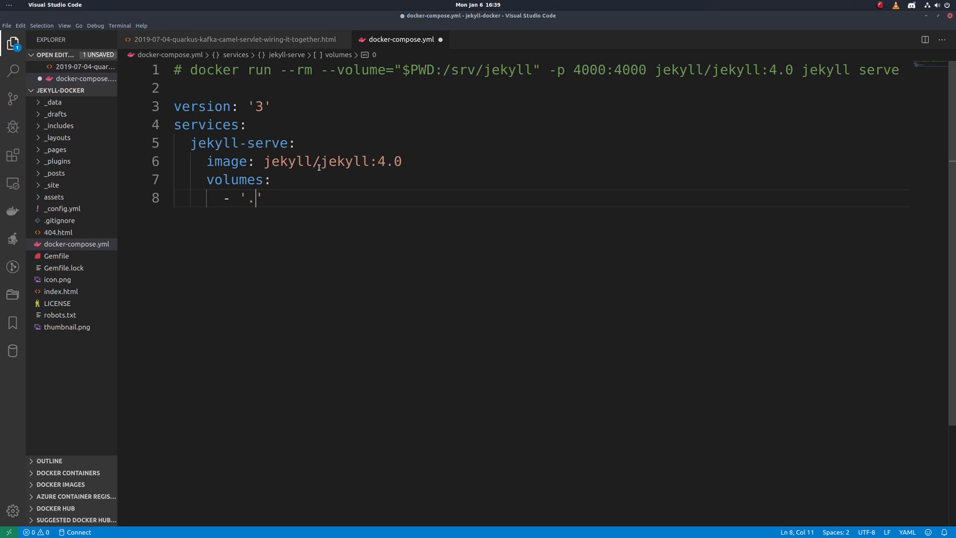
{"action": "type", "text": ":/srv/jeky"}
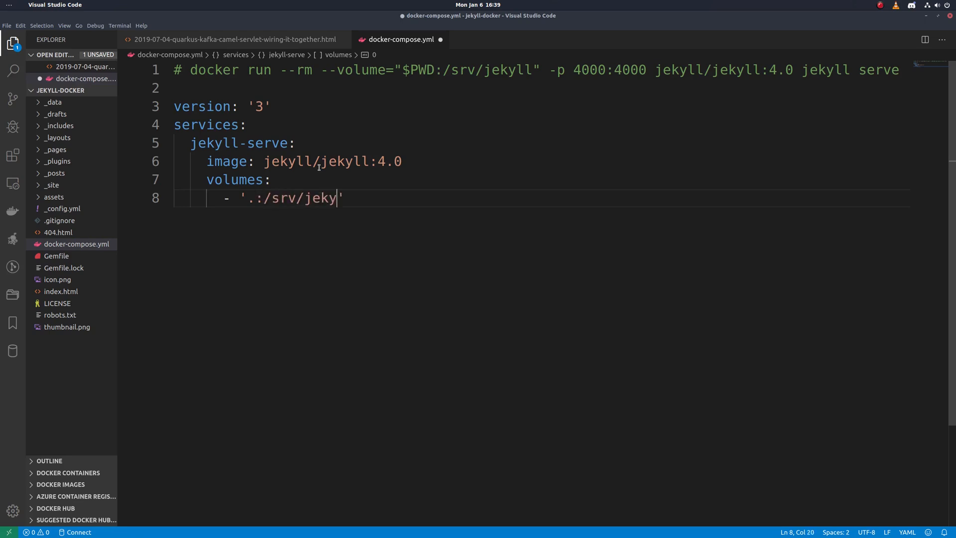
{"action": "type", "text": "ll"}
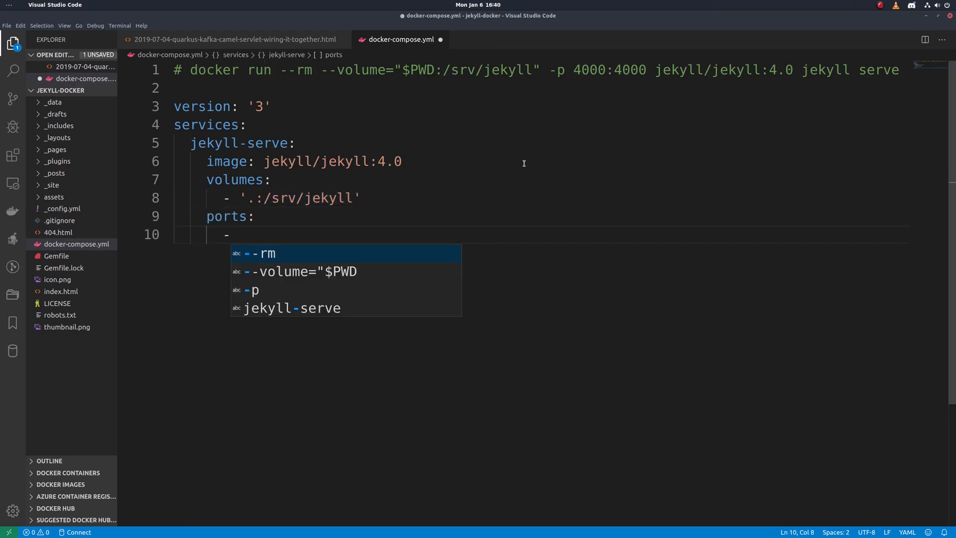
{"action": "type", "text": "4"}
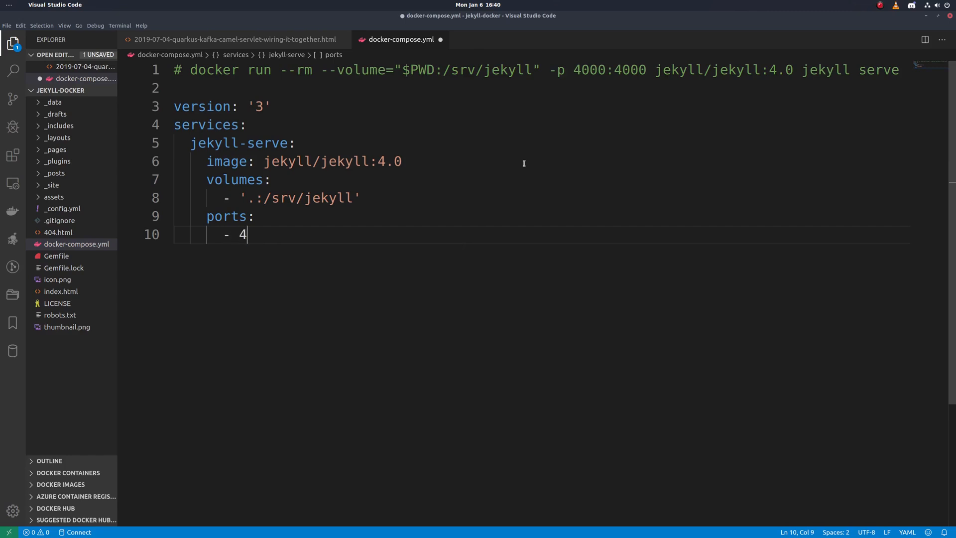
{"action": "type", "text": "000:4"}
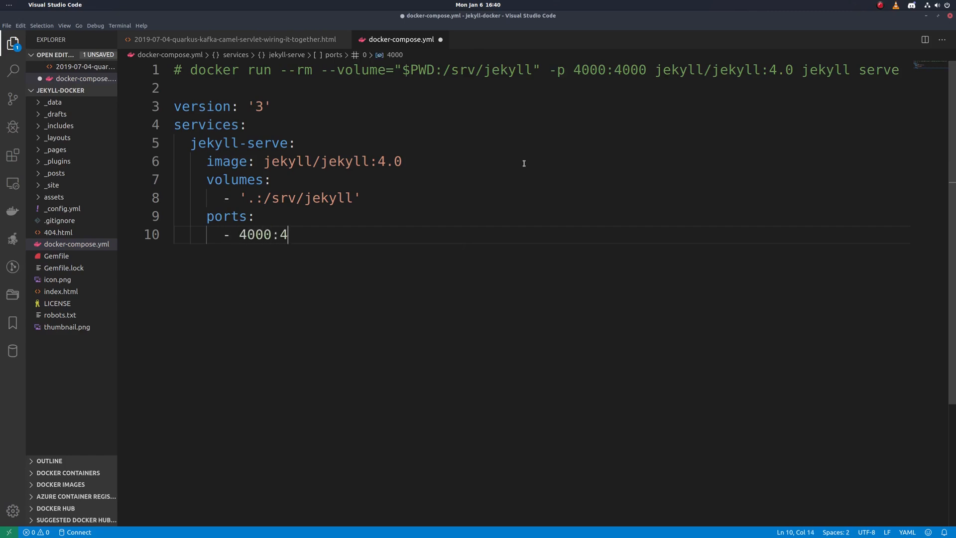
{"action": "type", "text": "000"}
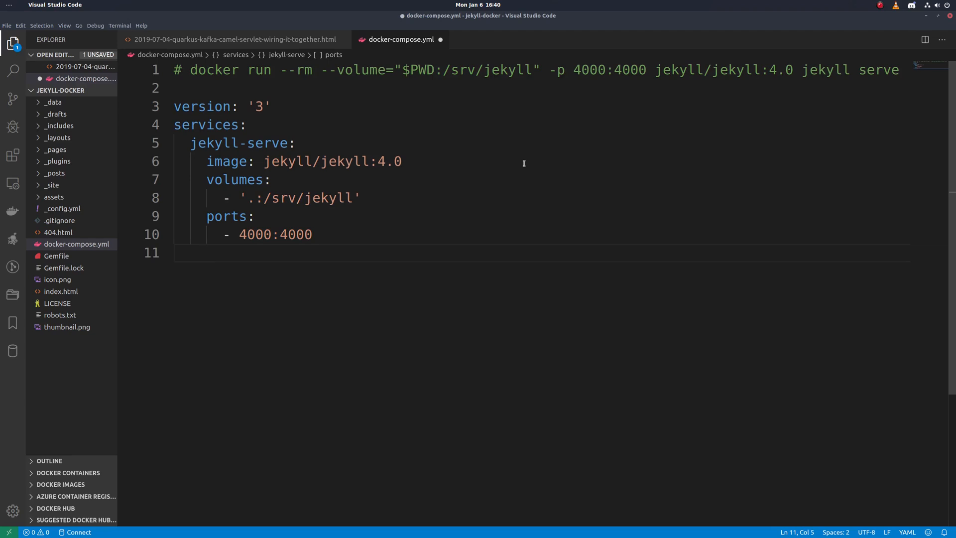
{"action": "type", "text": "command: 'jekyll'"}
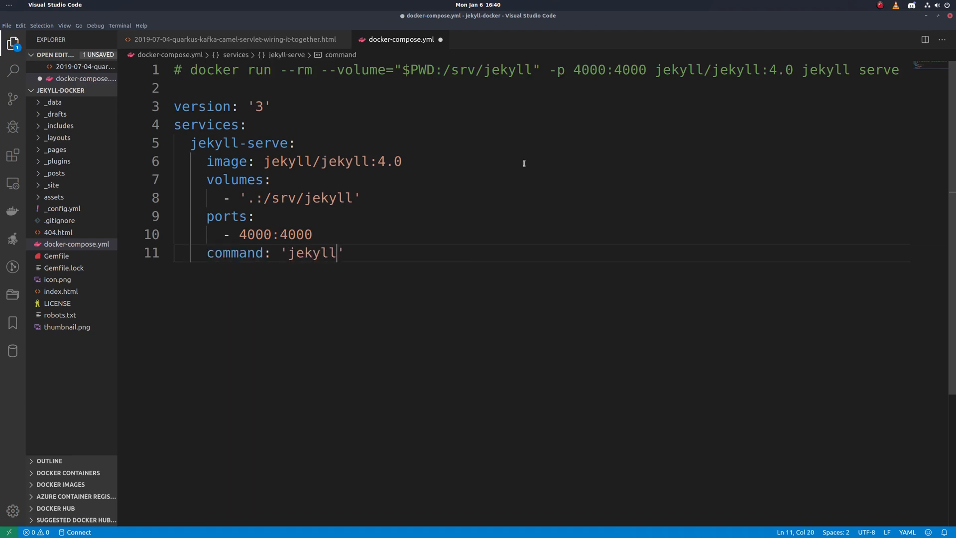
{"action": "type", "text": "serve"}
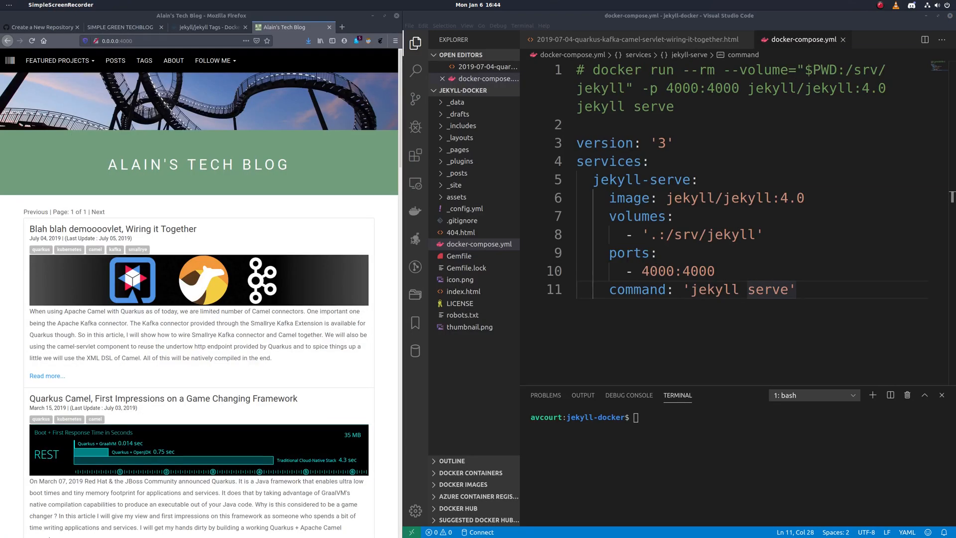
{"action": "mouse_move", "coordinate": [670, 453]}
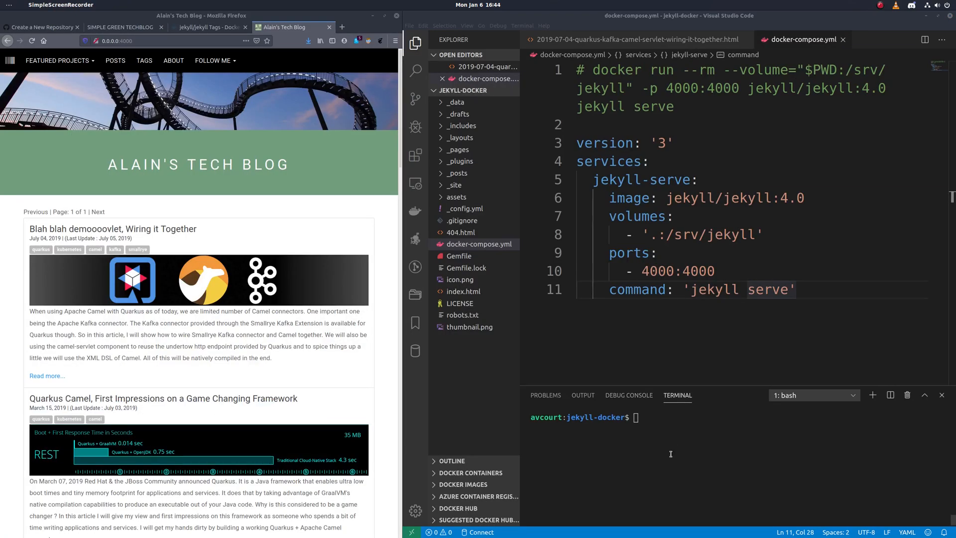
Step: Launch the Jekyll service with docker-compose up in the integrated terminal
{"action": "type", "text": "d"}
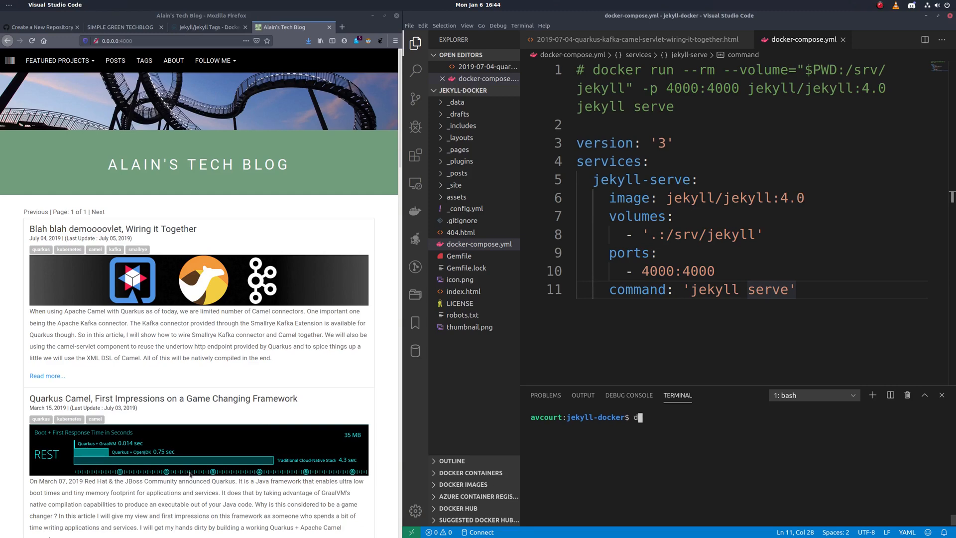
{"action": "type", "text": "ocker-compose up"}
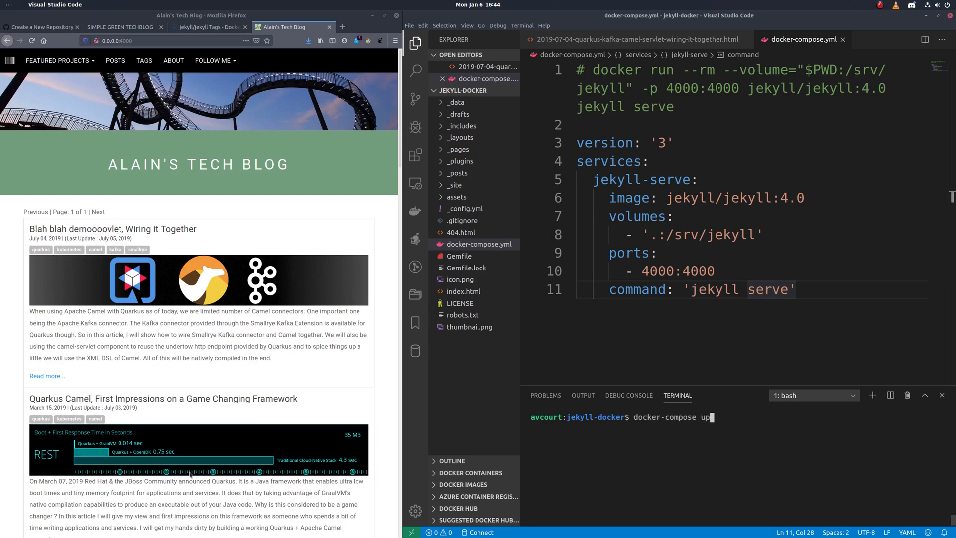
{"action": "key", "text": "Return"}
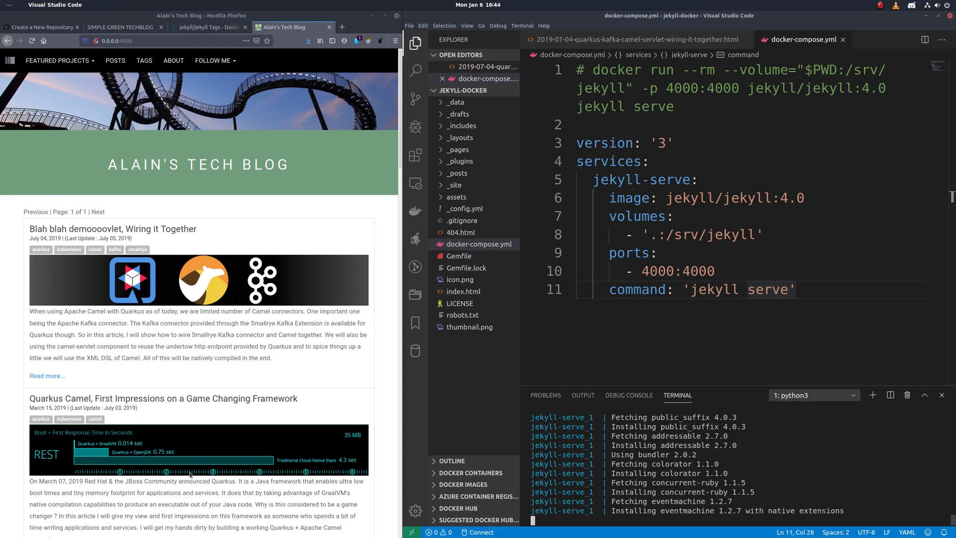
{"action": "mouse_move", "coordinate": [19, 530]}
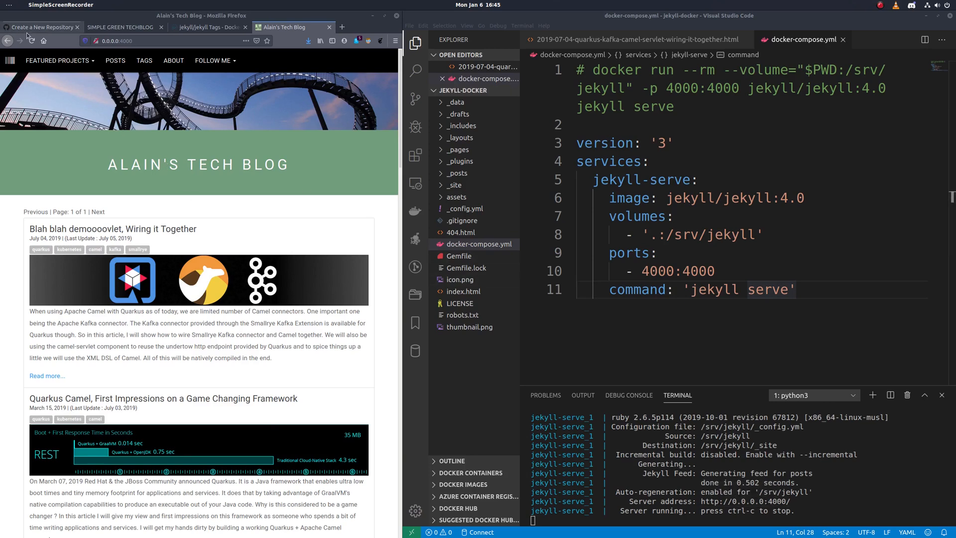
Step: Reload the blog, open the 2019-07-04 Quarkus post, then return to docker-compose.yml
{"action": "left_click", "coordinate": [113, 229]}
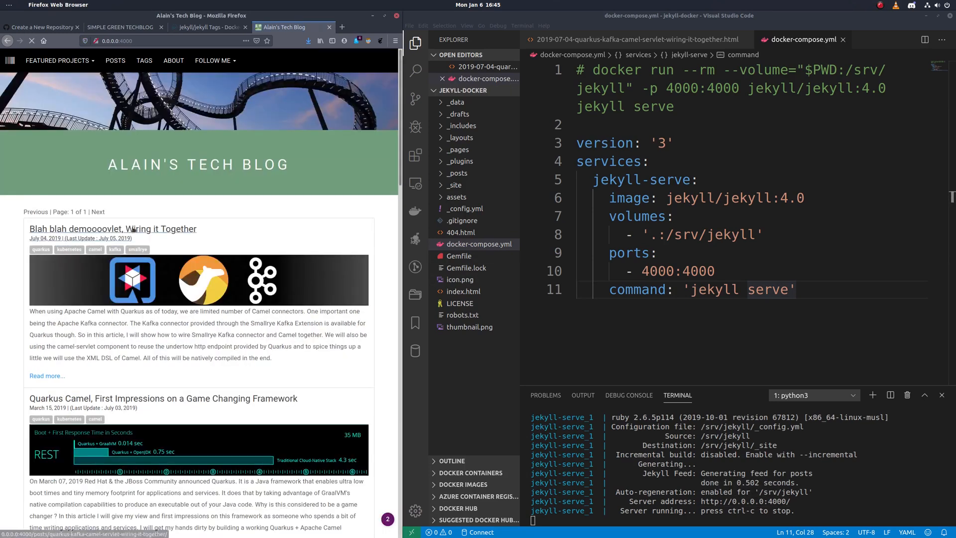
{"action": "left_click", "coordinate": [459, 173]}
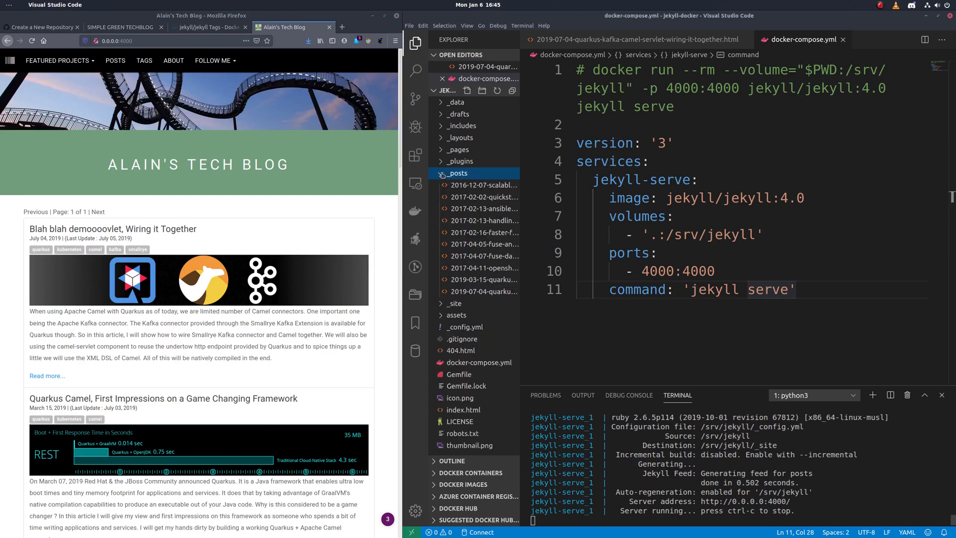
{"action": "left_click", "coordinate": [480, 66]}
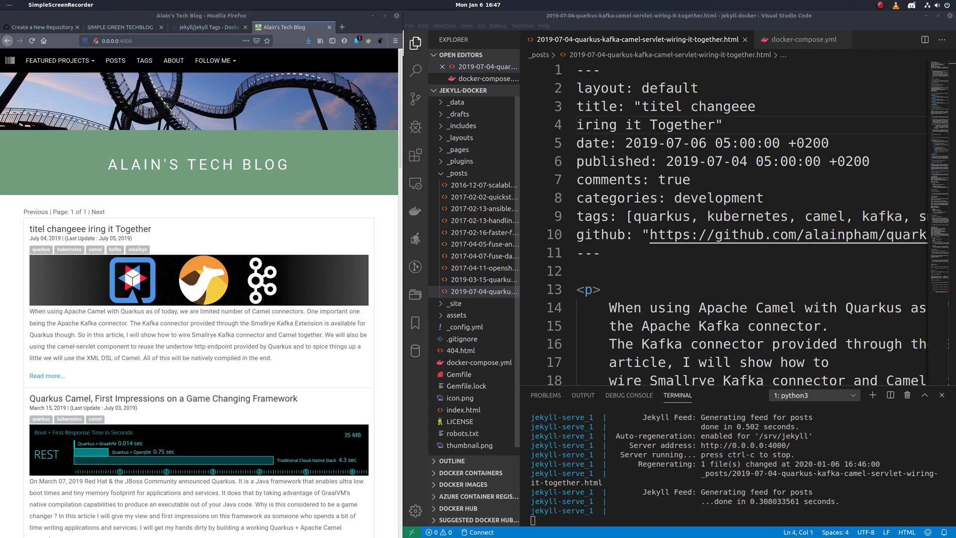
{"action": "left_click", "coordinate": [800, 38]}
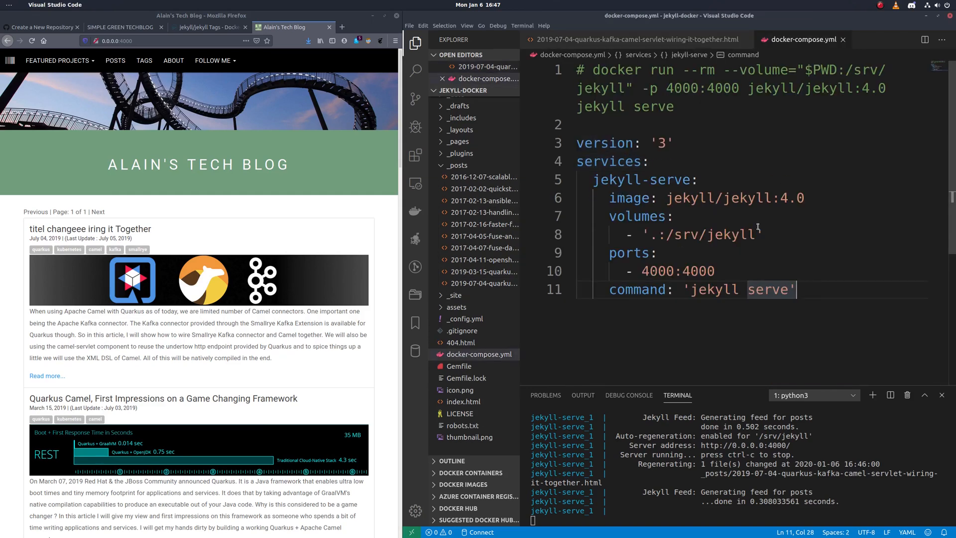
{"action": "mouse_move", "coordinate": [776, 222]}
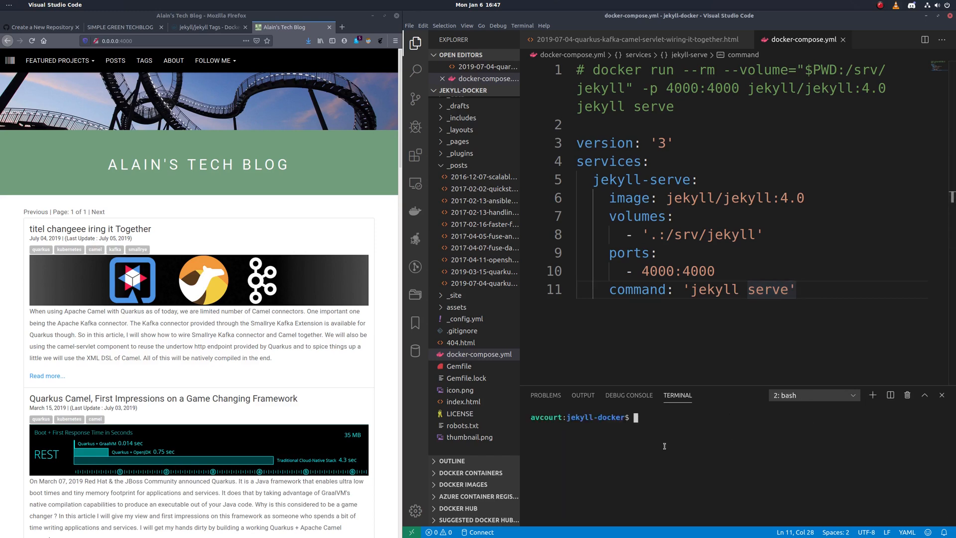
{"action": "mouse_move", "coordinate": [782, 453]}
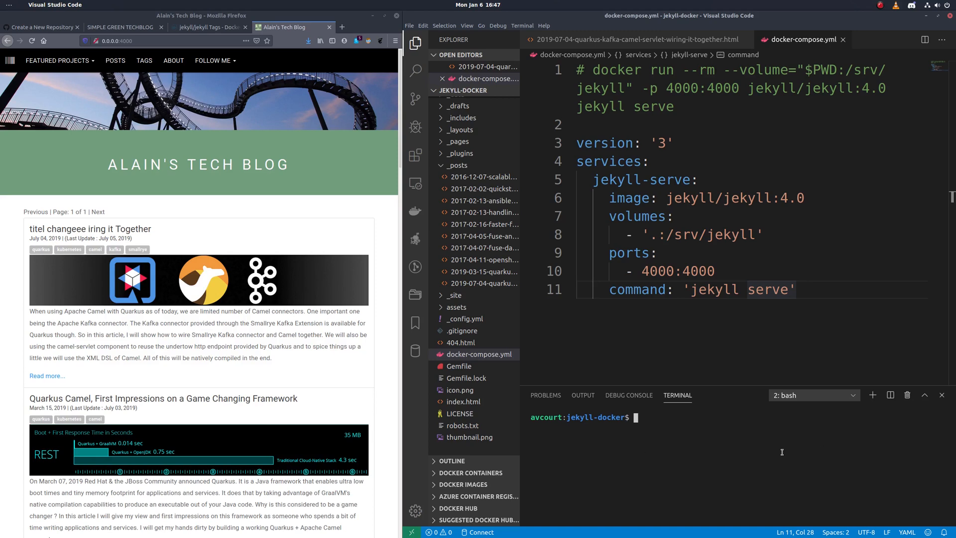
Step: Stop the Jekyll container with docker-compose, confirm the blog is offline, then start it again
{"action": "type", "text": "docker-"}
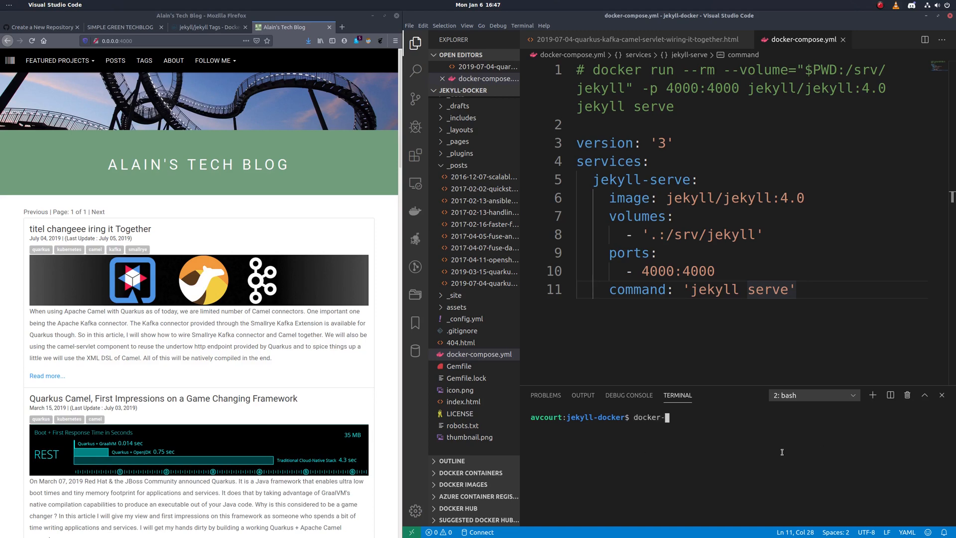
{"action": "key", "text": "Return"}
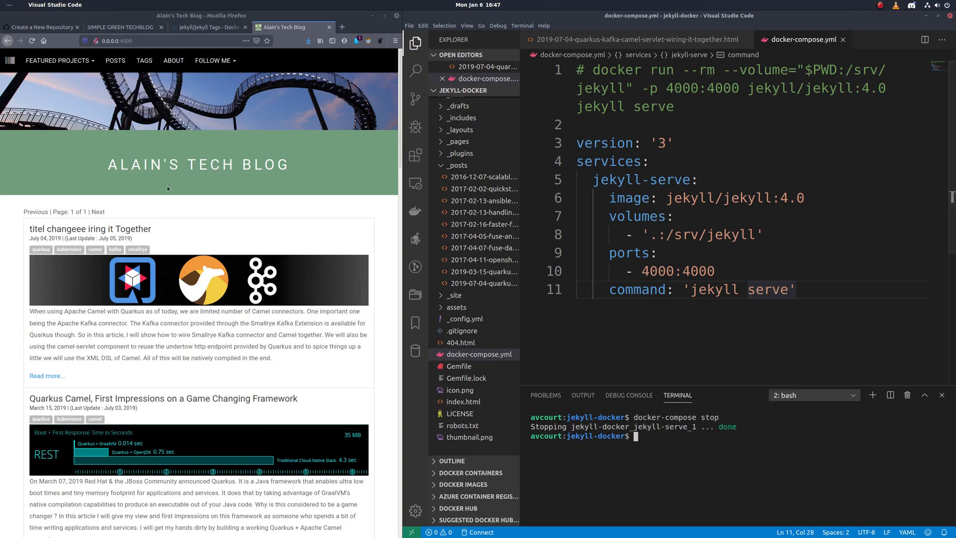
{"action": "left_click", "coordinate": [19, 41]}
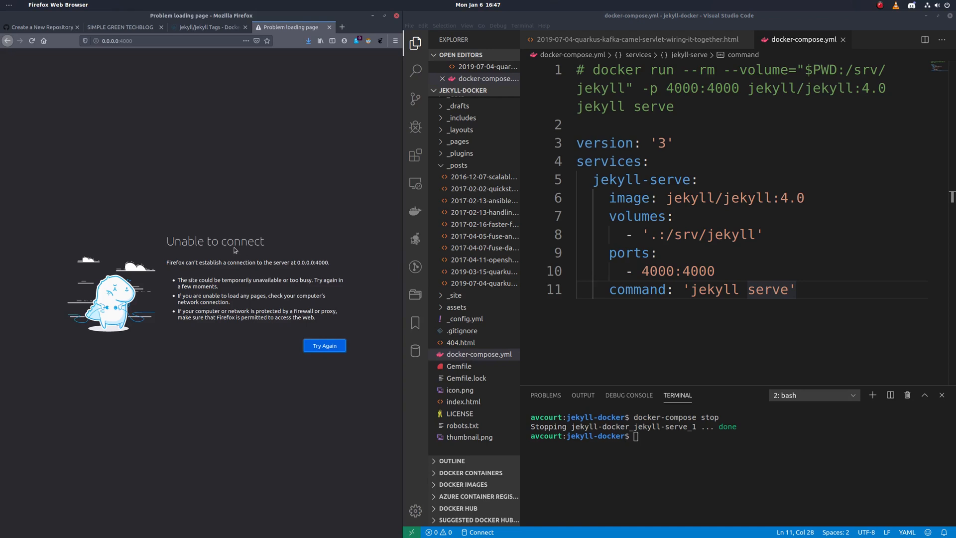
{"action": "type", "text": "docker-compose up"}
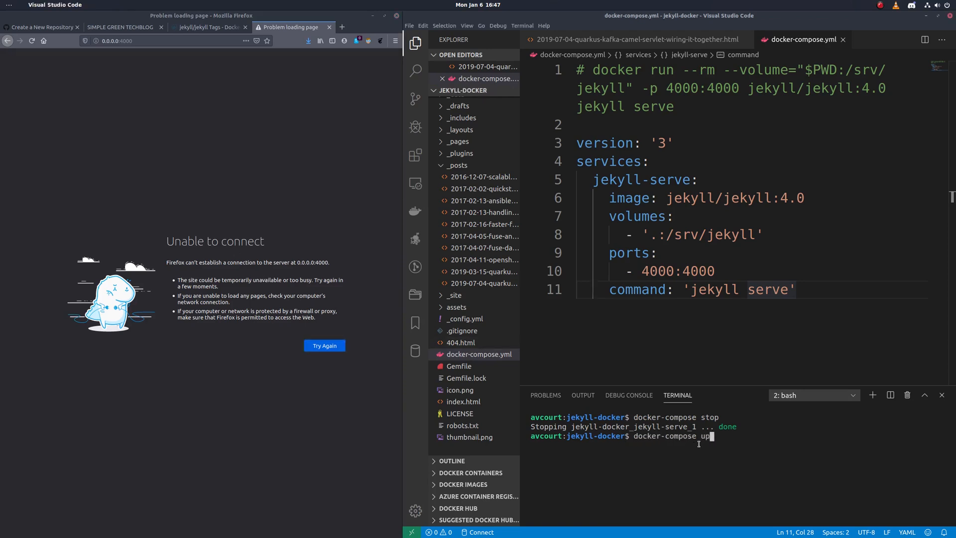
{"action": "key", "text": "Return"}
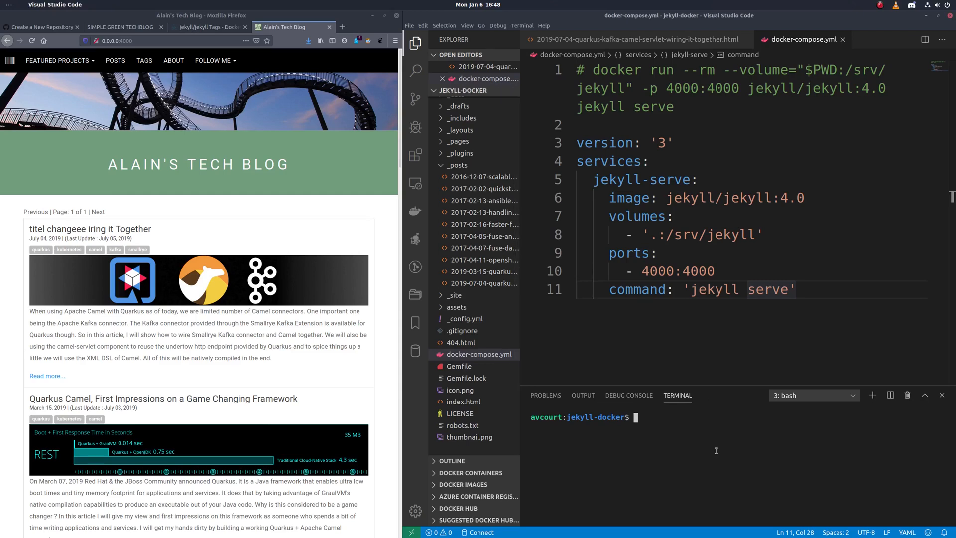
Step: Run docker-compose down to remove the jekyll-serve container and network, then clear the terminal
{"action": "type", "text": "docker-compose down"}
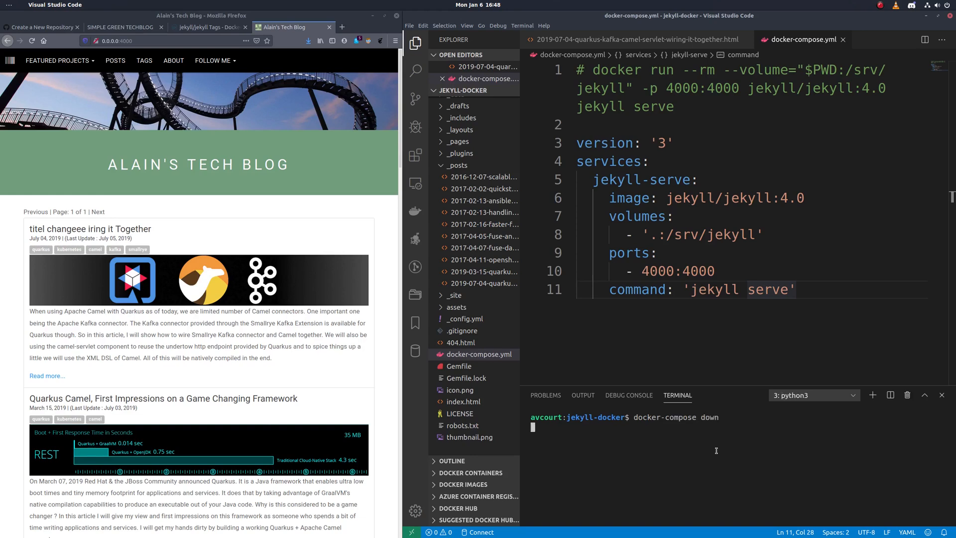
{"action": "key", "text": "Return"}
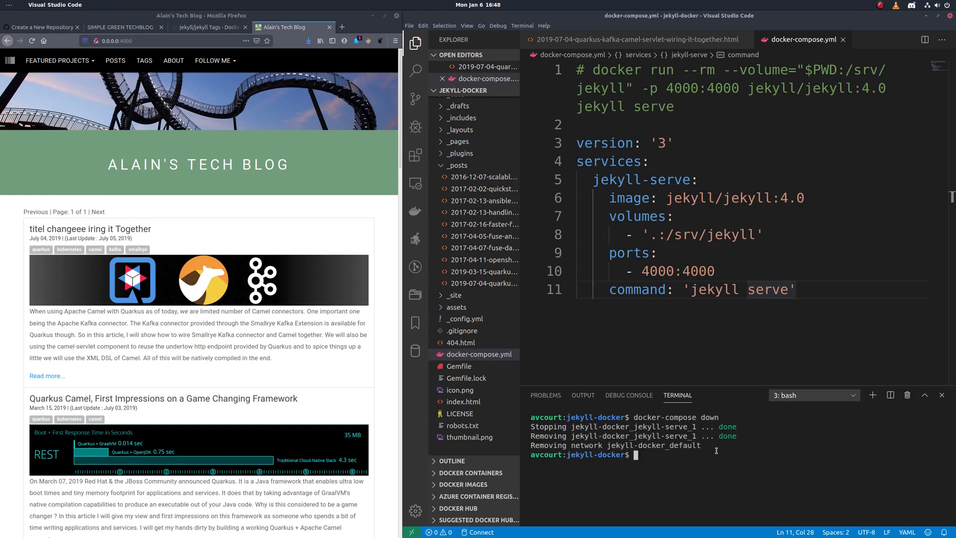
{"action": "type", "text": "doc"}
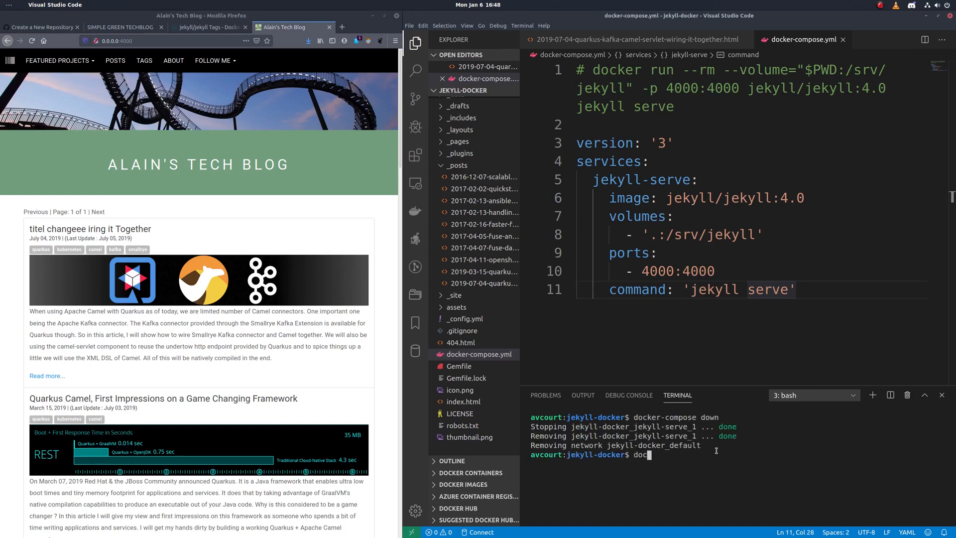
{"action": "key", "text": "Return"}
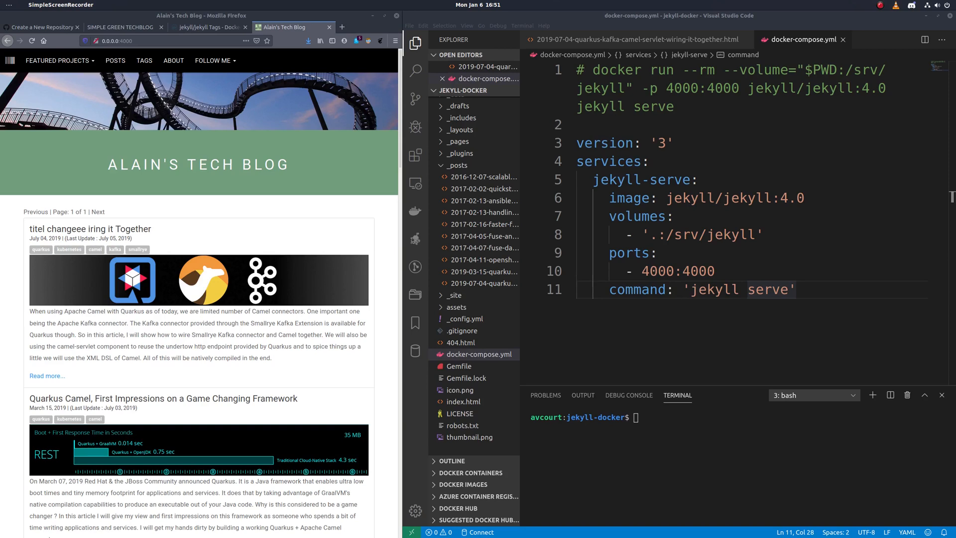
{"action": "mouse_move", "coordinate": [225, 415]}
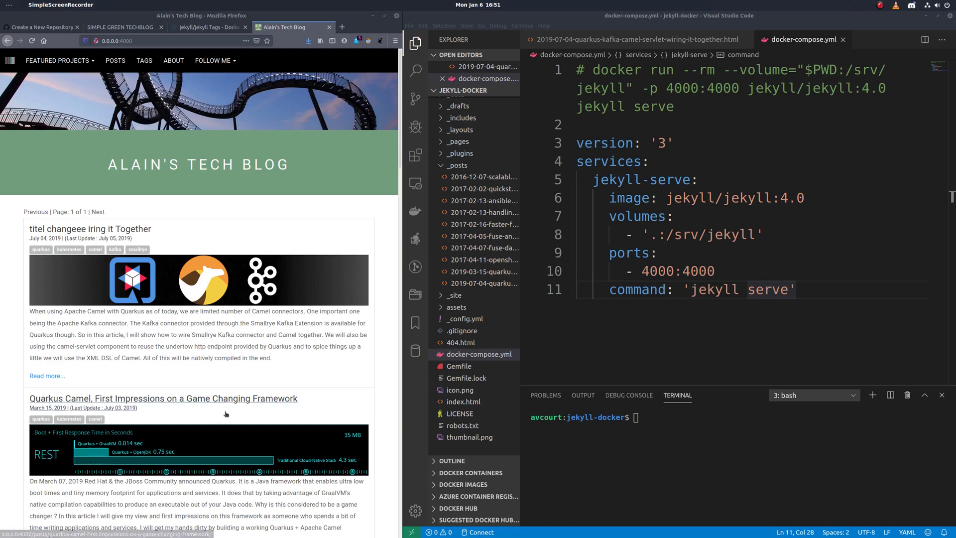
{"action": "mouse_move", "coordinate": [481, 354]}
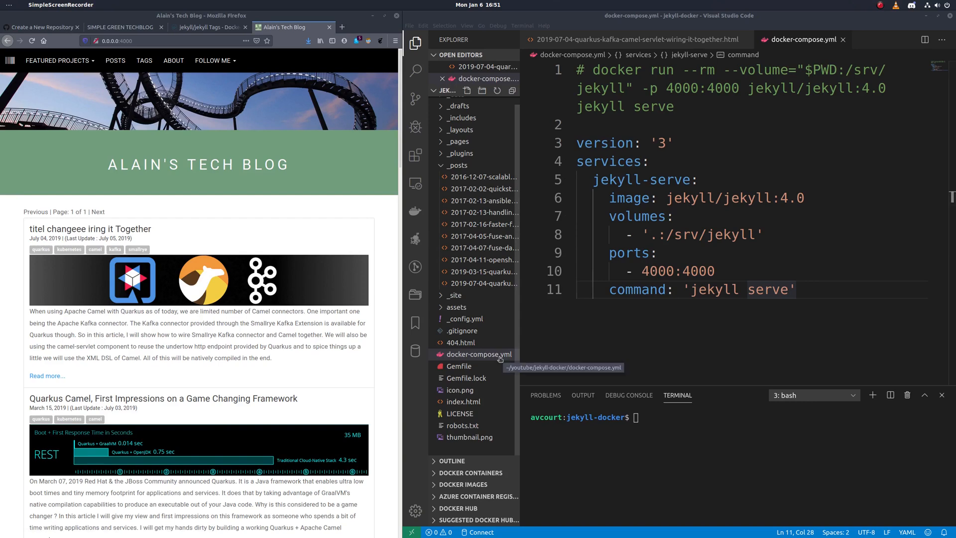
Step: Initialize a Git repository in jekyll-docker and commit all its files
{"action": "type", "text": "git com"}
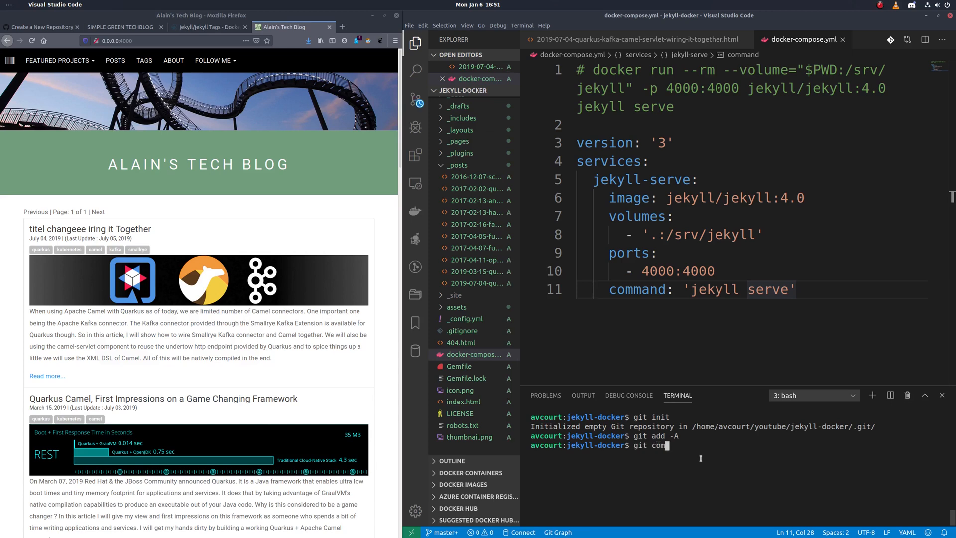
{"action": "key", "text": "Return"}
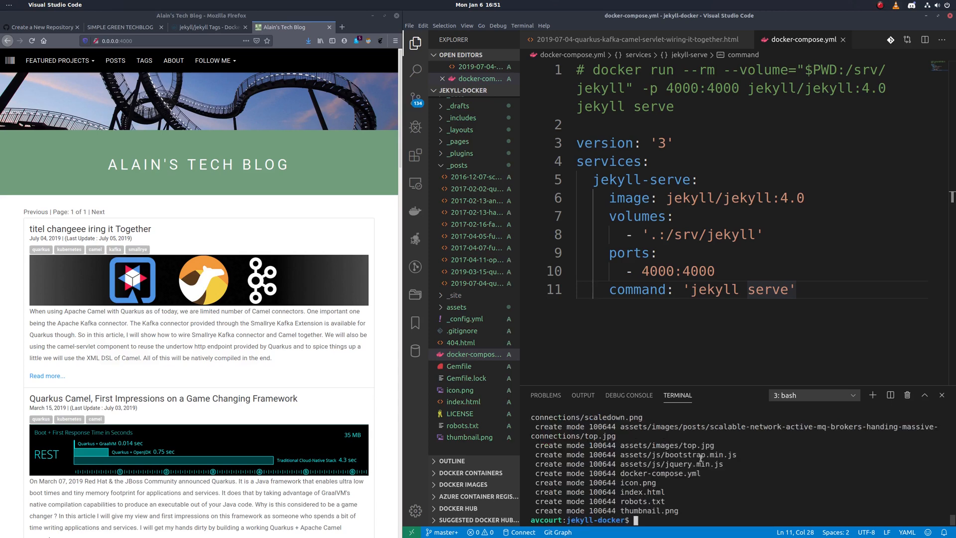
{"action": "left_click", "coordinate": [40, 27]}
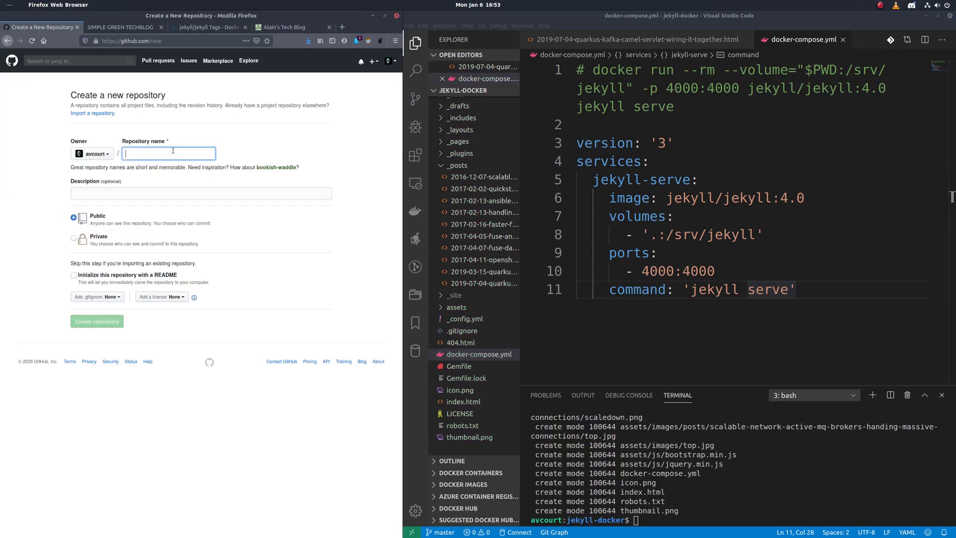
Step: Create the jekyll-demo GitHub repository, add it as origin, and push master
{"action": "type", "text": "jekyll-demo"}
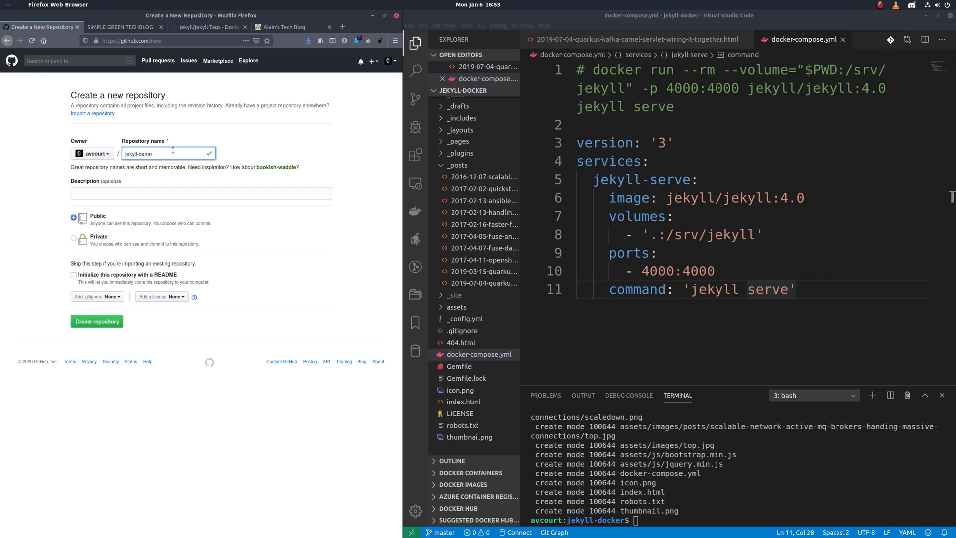
{"action": "right_click", "coordinate": [79, 283]}
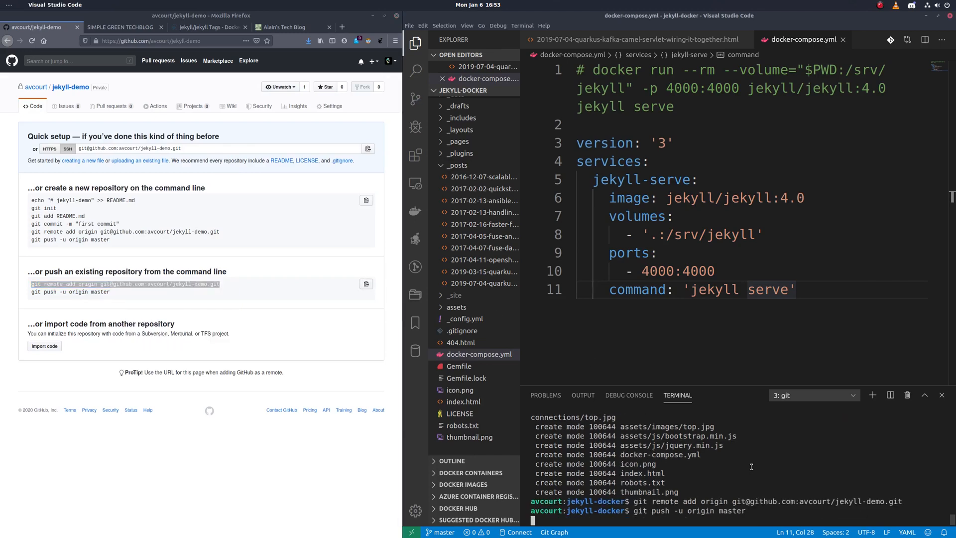
{"action": "key", "text": "Return"}
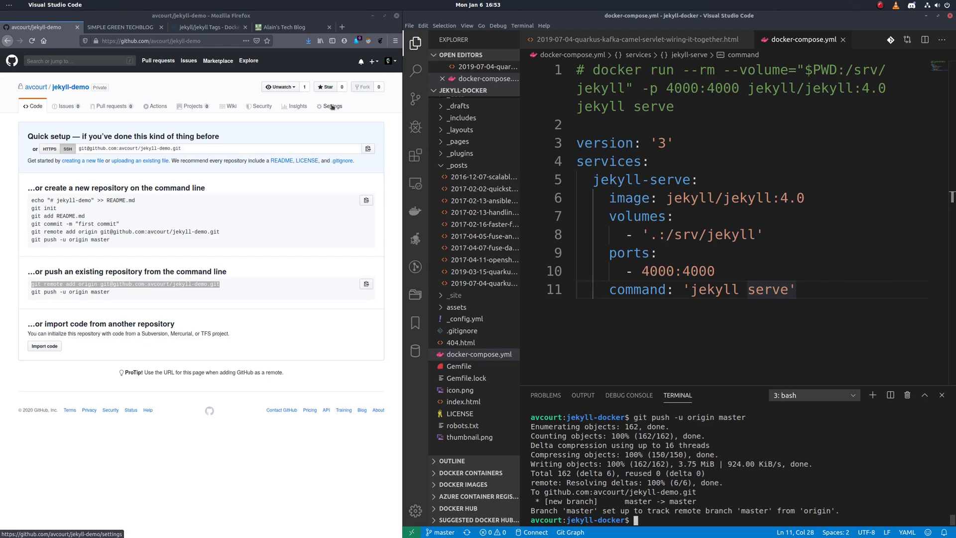
Step: Set the jekyll-demo repository's GitHub Pages source to the master branch
{"action": "left_click", "coordinate": [331, 105]}
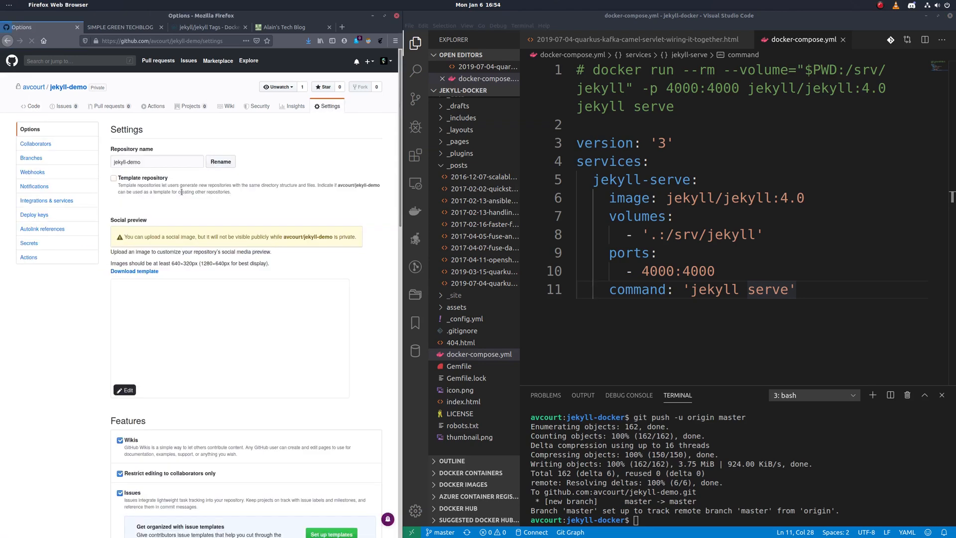
{"action": "scroll", "scroll_direction": "down", "scroll_amount": 3}
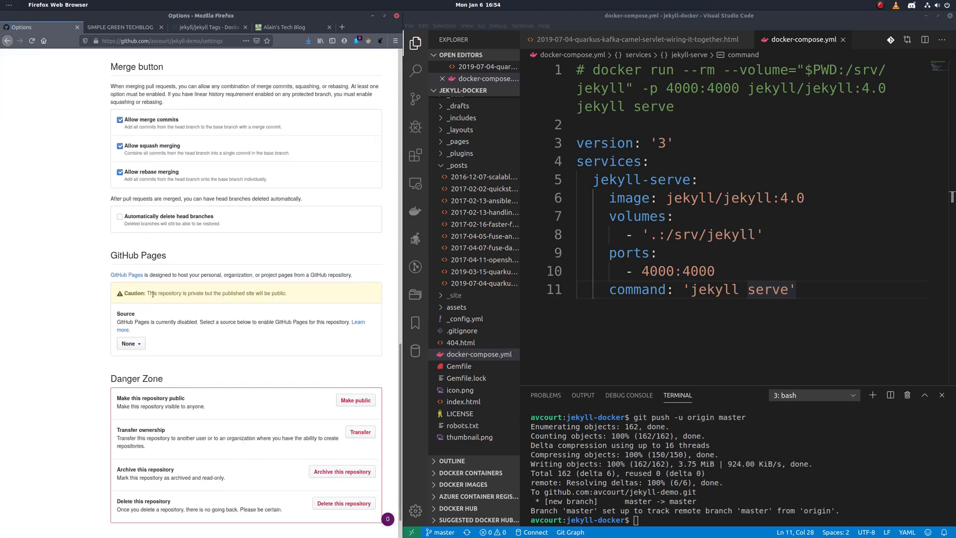
{"action": "left_click", "coordinate": [129, 343]}
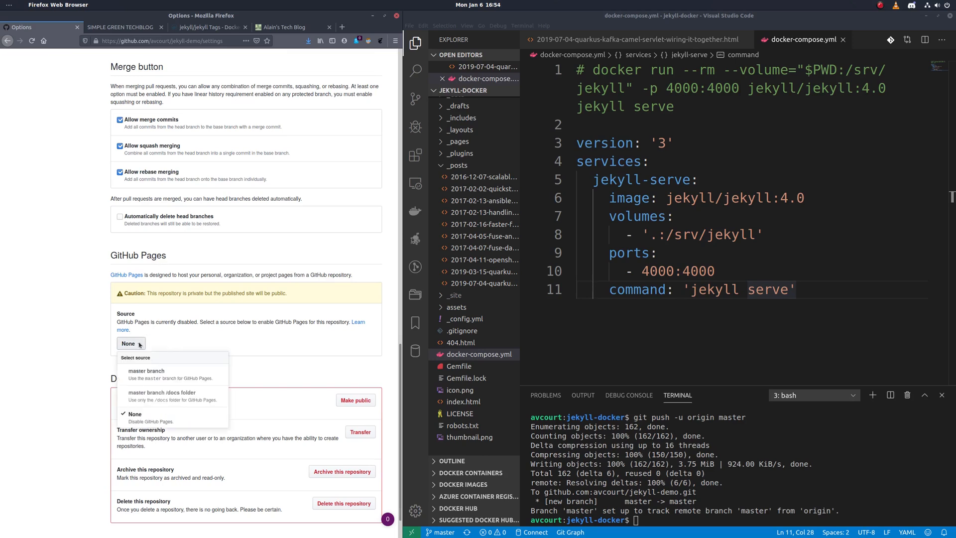
{"action": "left_click", "coordinate": [146, 371]}
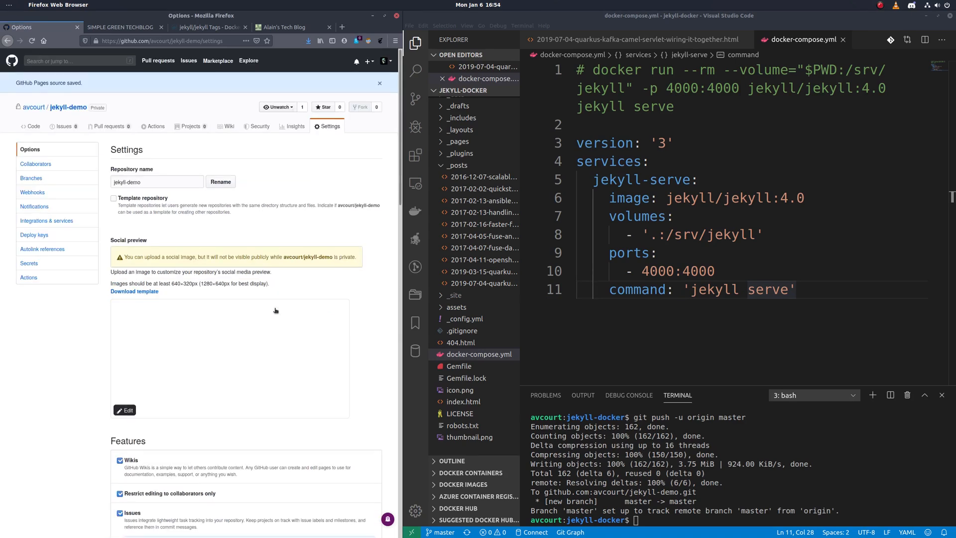
{"action": "scroll", "scroll_direction": "down", "scroll_amount": 3}
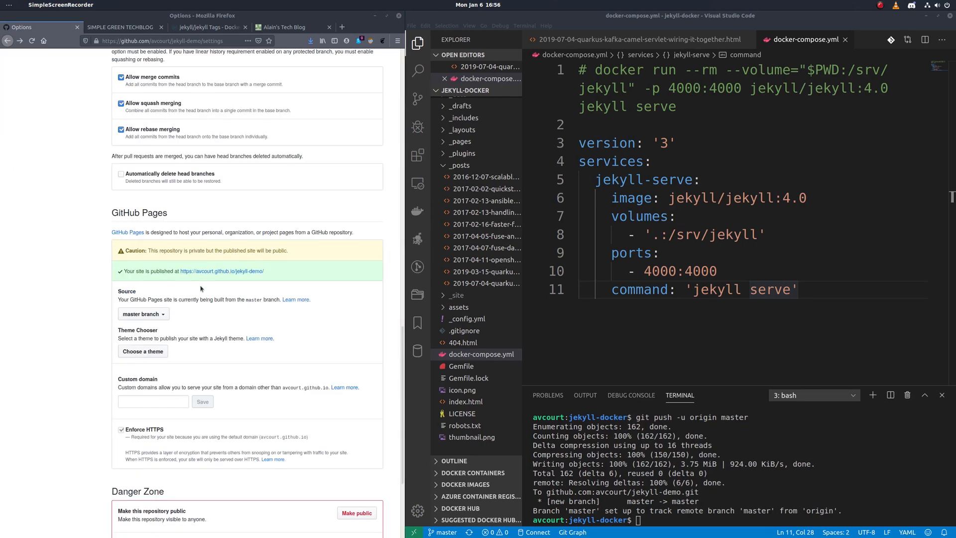
{"action": "mouse_move", "coordinate": [231, 274]}
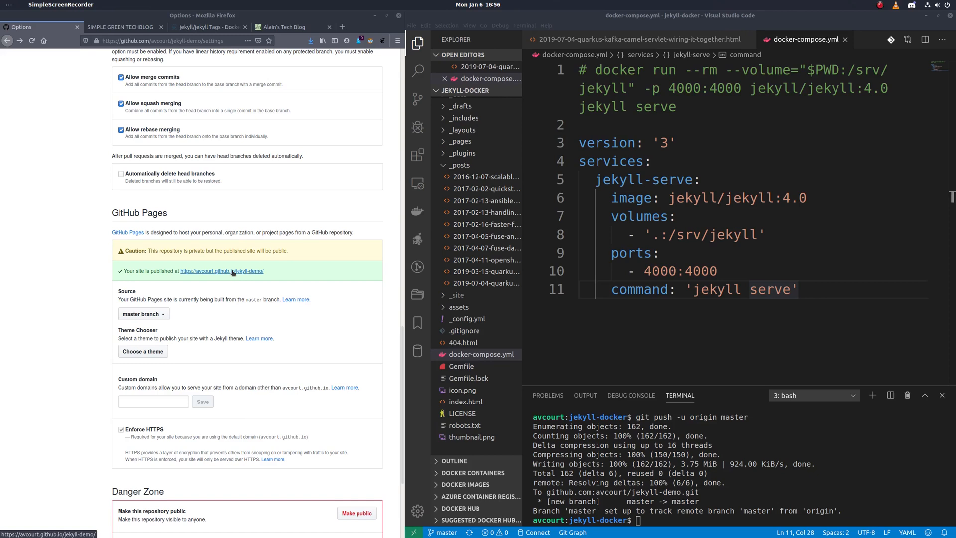
Step: Open avcourt.github.io/jekyll-demo in a new Firefox tab to view Alain's Tech Blog
{"action": "right_click", "coordinate": [221, 271]}
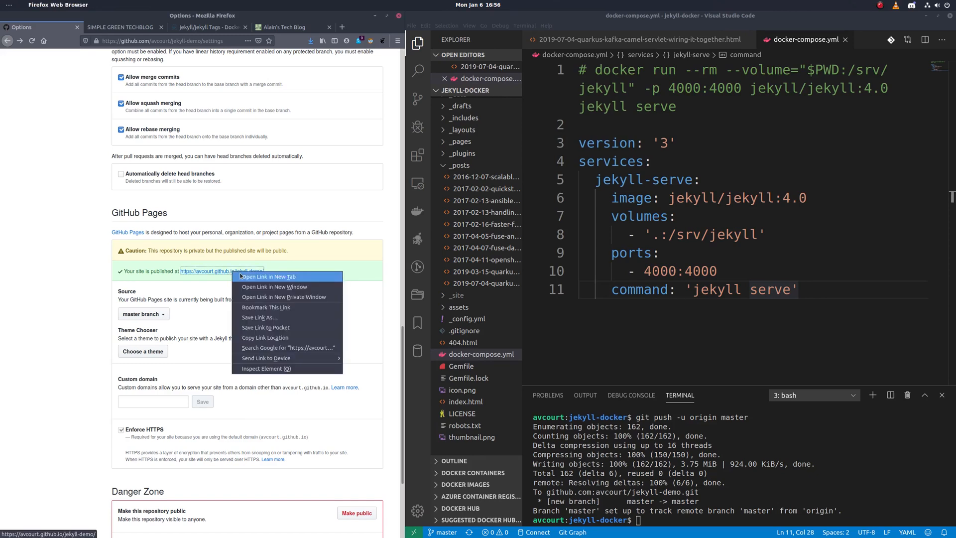
{"action": "left_click", "coordinate": [267, 277]}
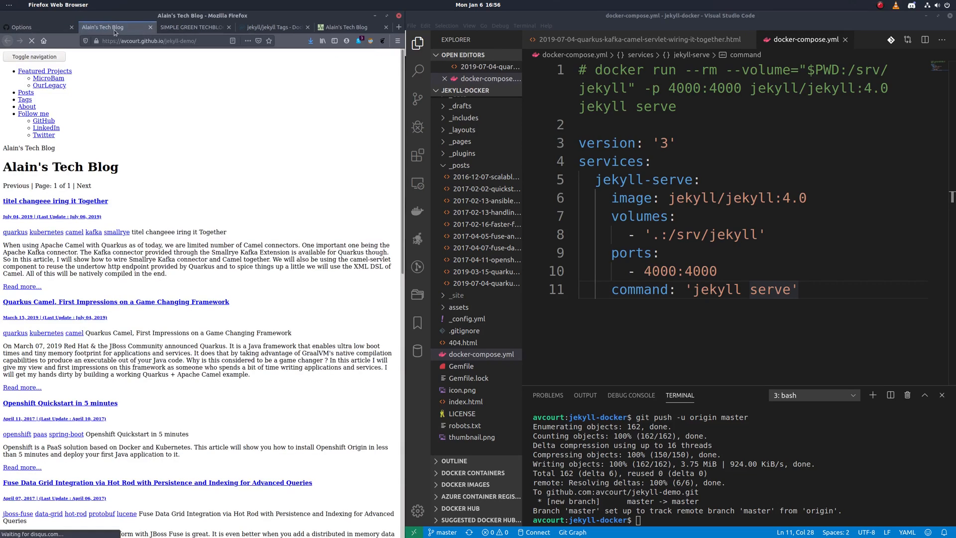
{"action": "scroll", "scroll_direction": "down", "scroll_amount": 3}
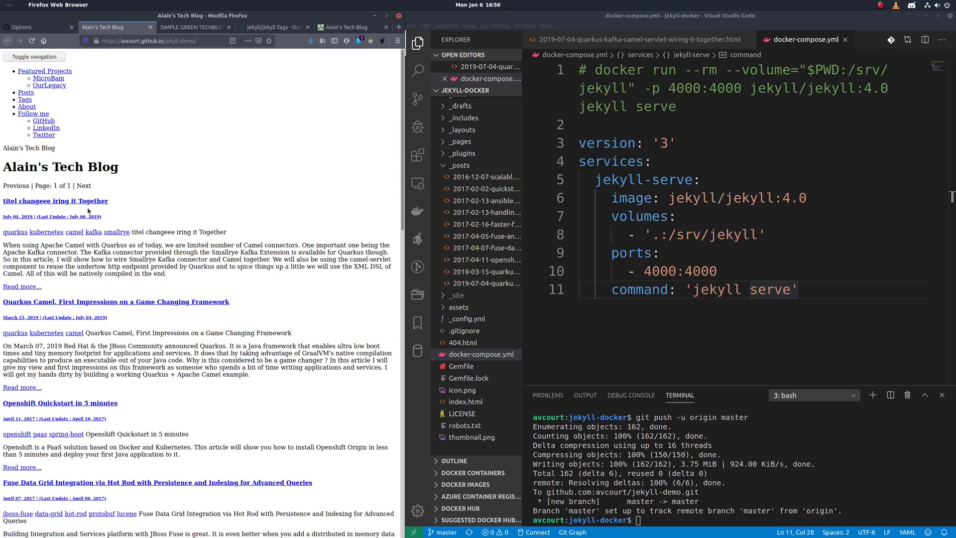
{"action": "mouse_move", "coordinate": [196, 163]}
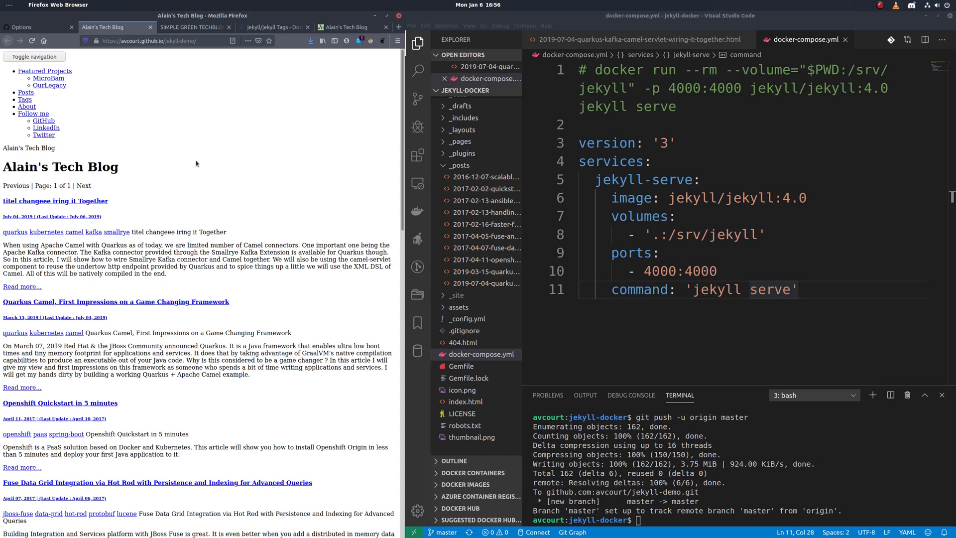